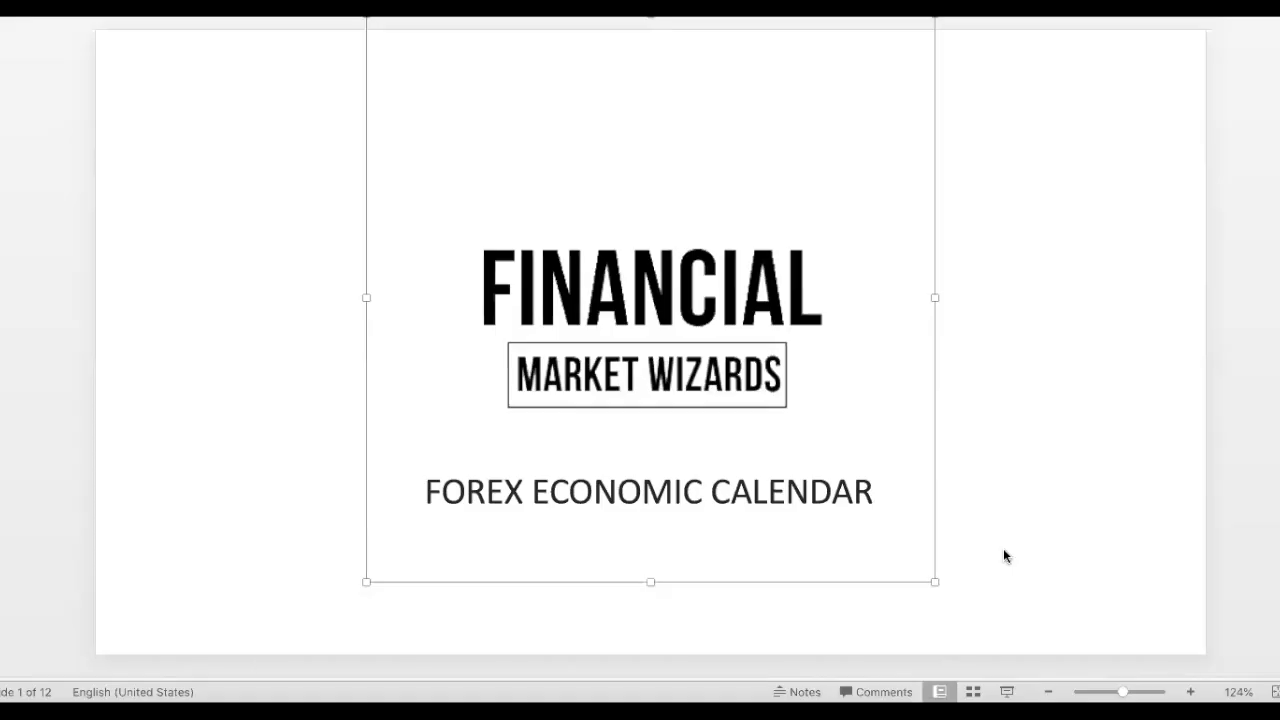
mouse_move(1011, 579)
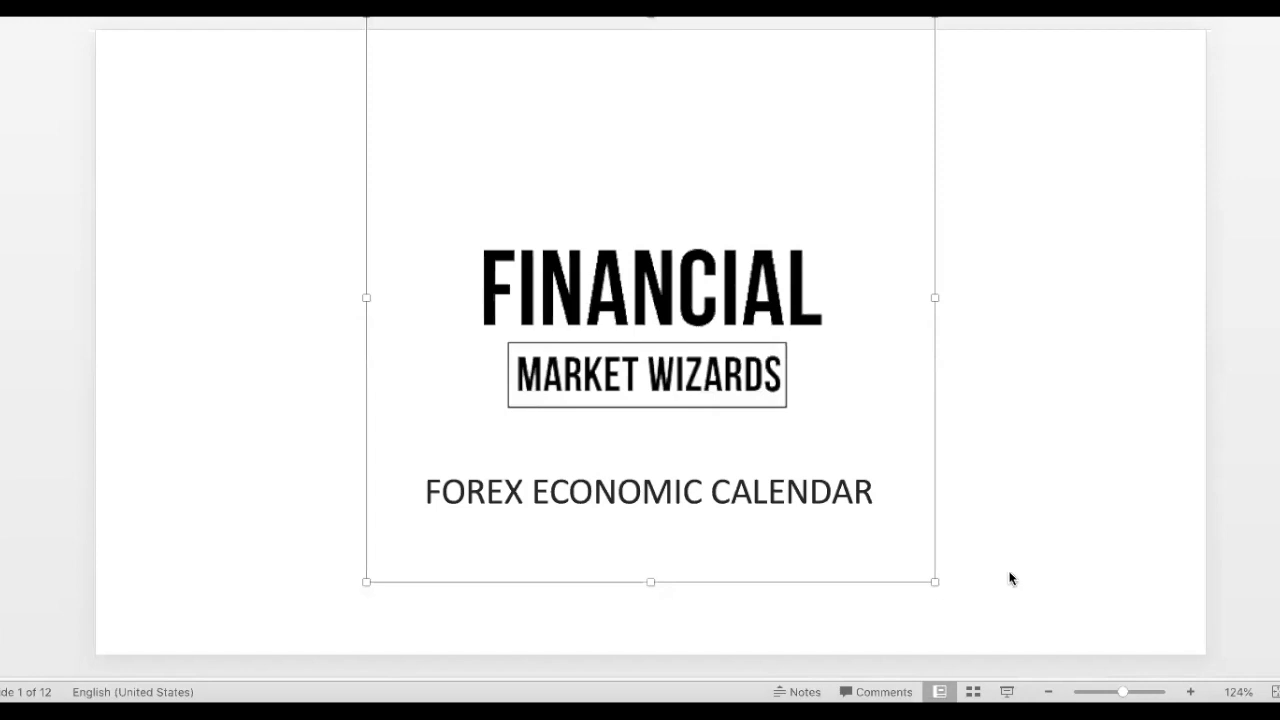
Step: Deselect the title text box and advance to slide 2
click(1087, 528)
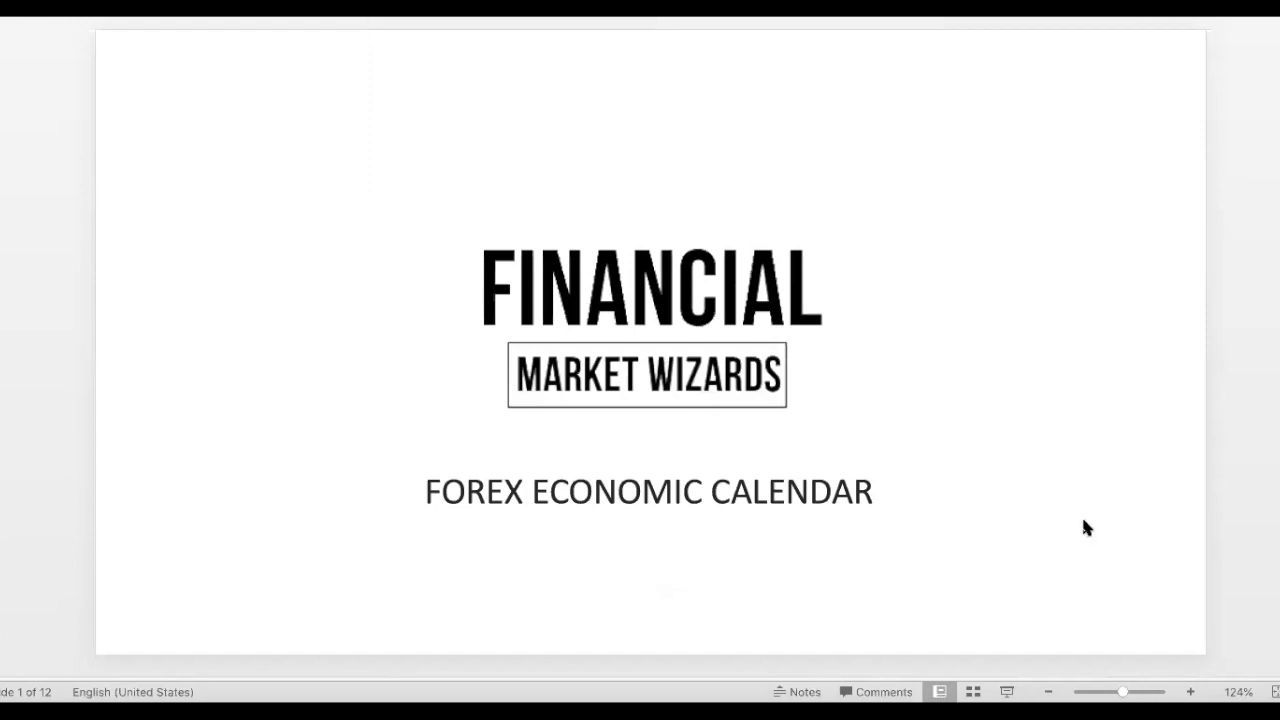
mouse_move(1080, 538)
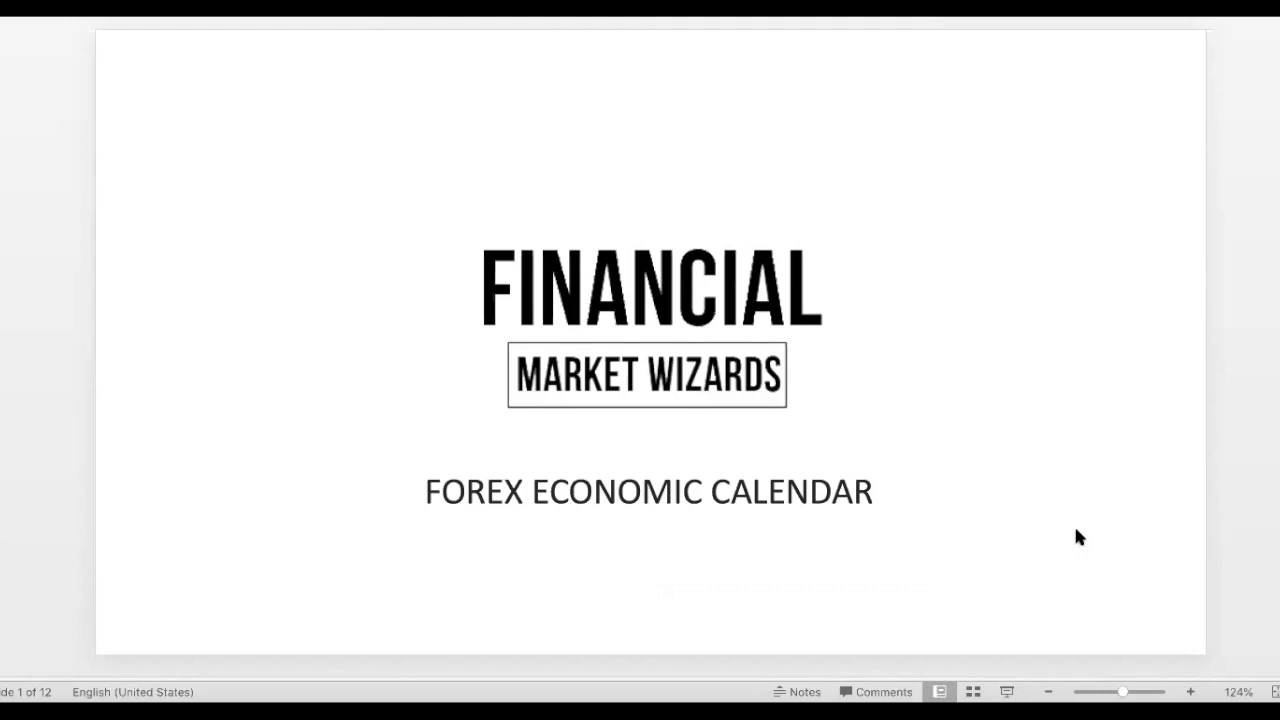
mouse_move(1246, 448)
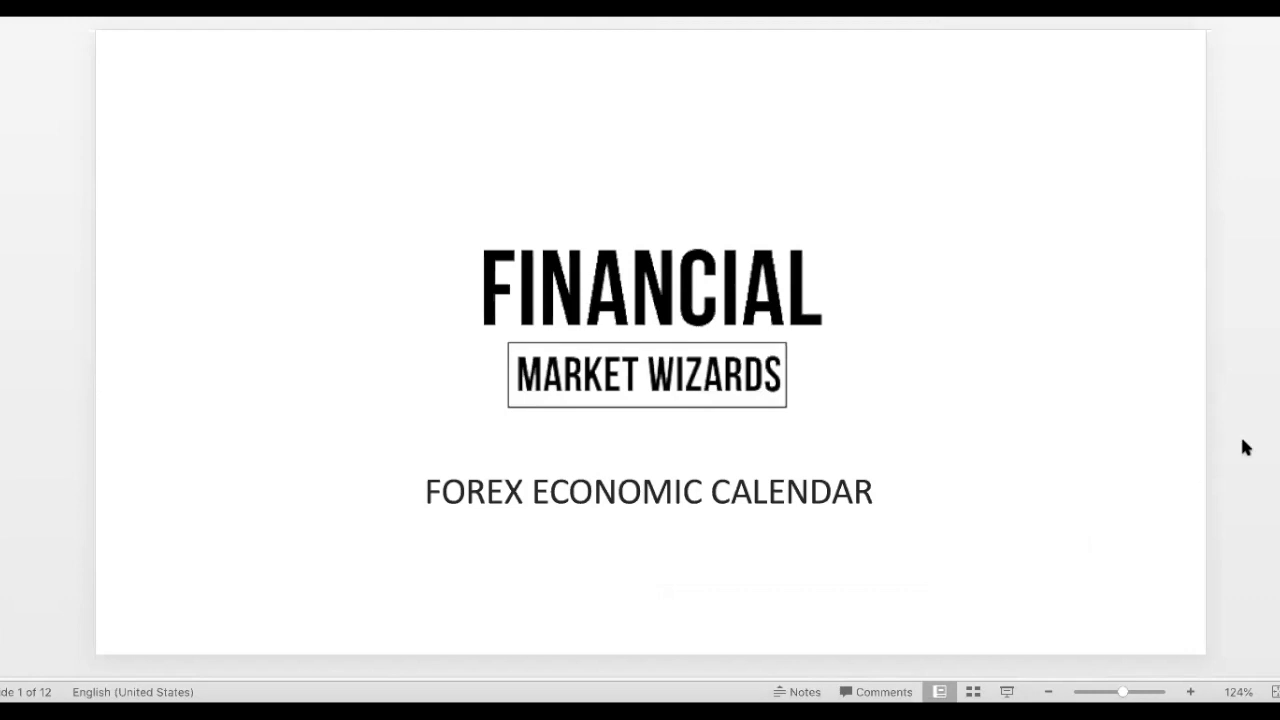
mouse_move(1259, 416)
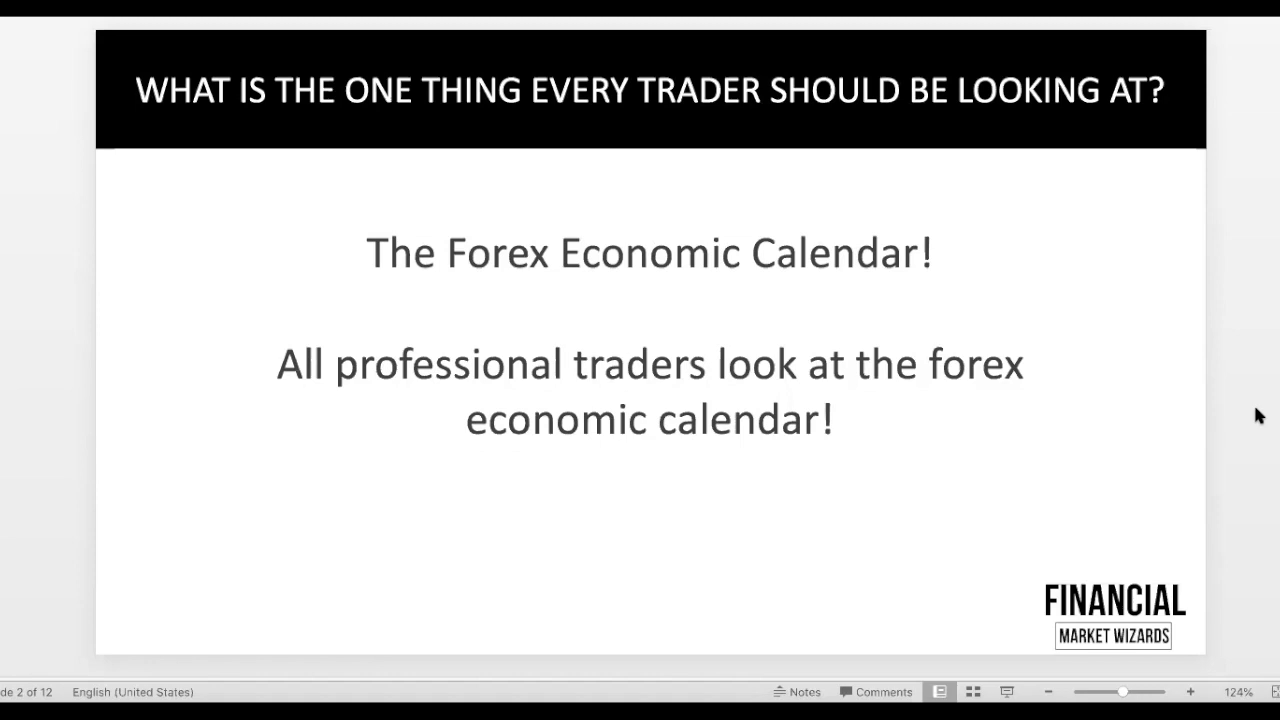
key(right)
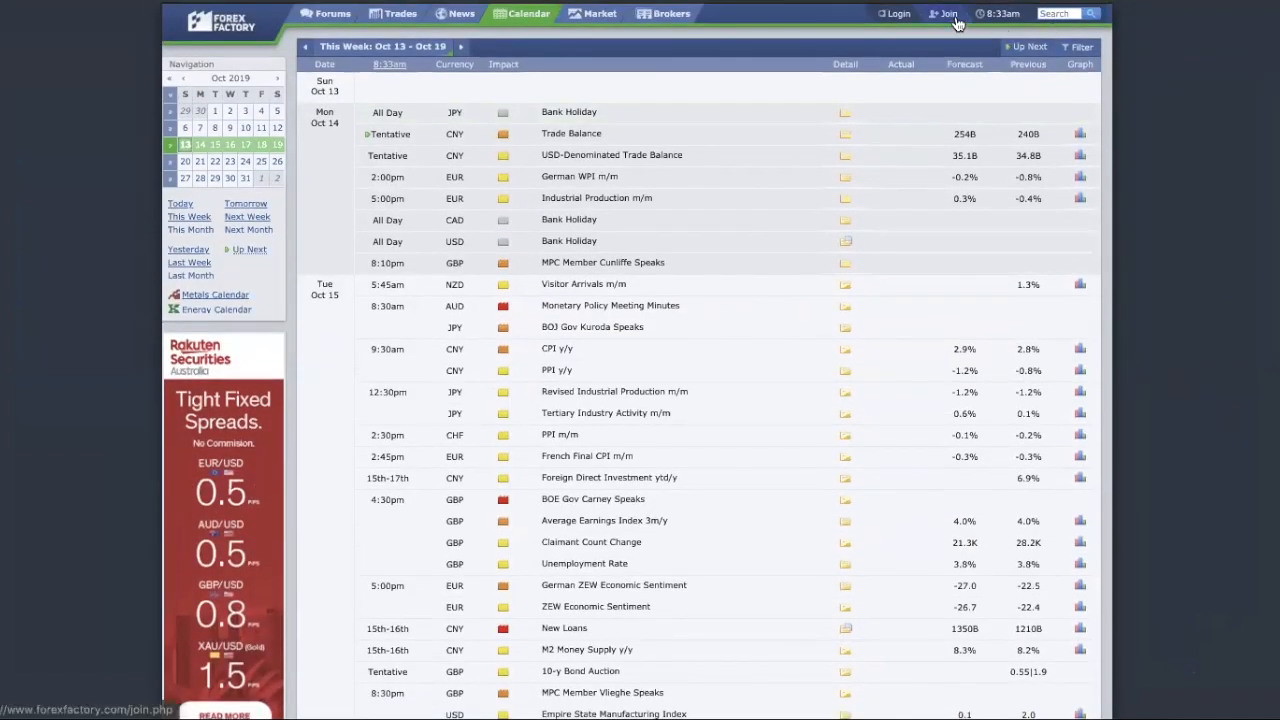
mouse_move(945, 18)
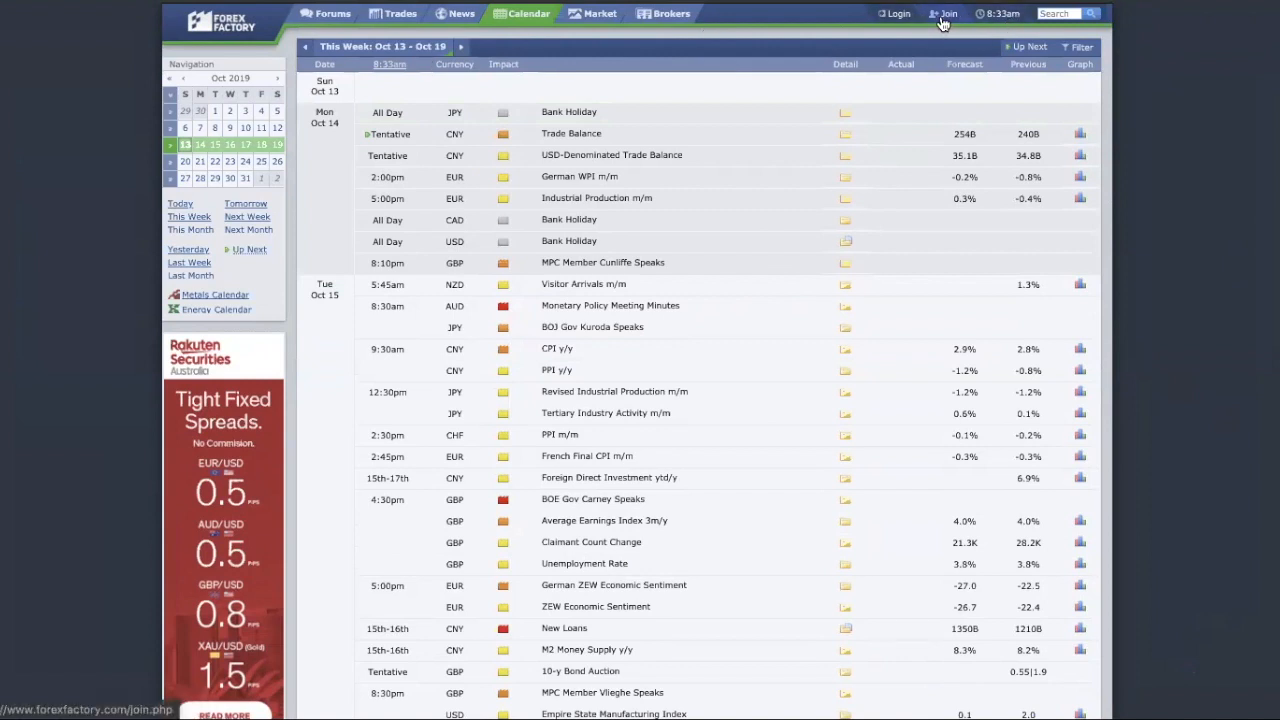
mouse_move(1030, 46)
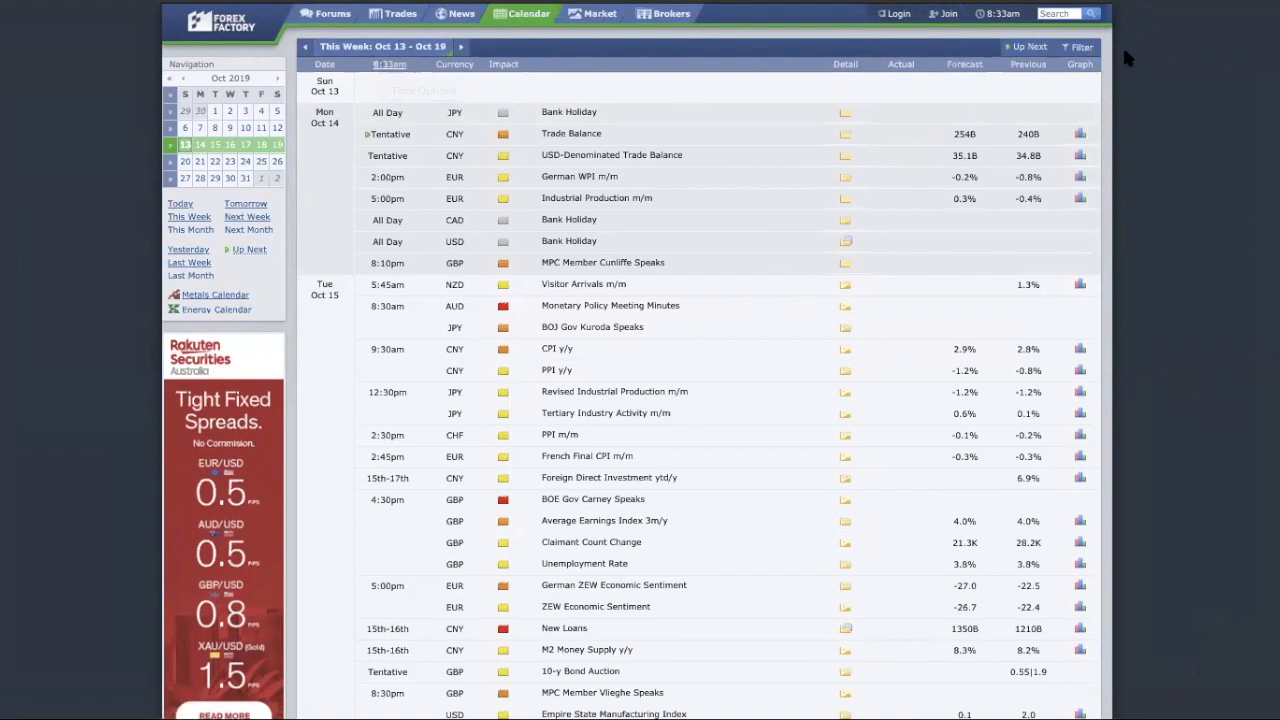
Step: Show the Forex Factory calendar for Oct 13–19 and scroll through Monday and Tuesday events
click(1078, 46)
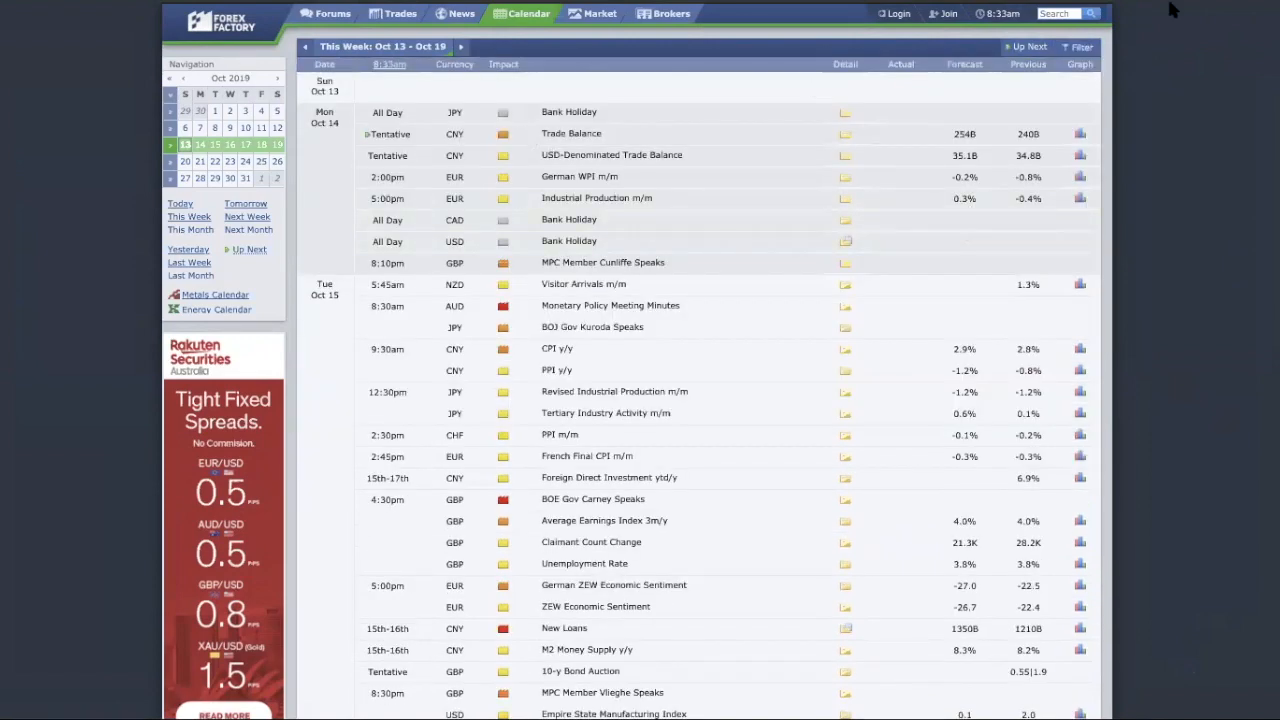
mouse_move(388, 164)
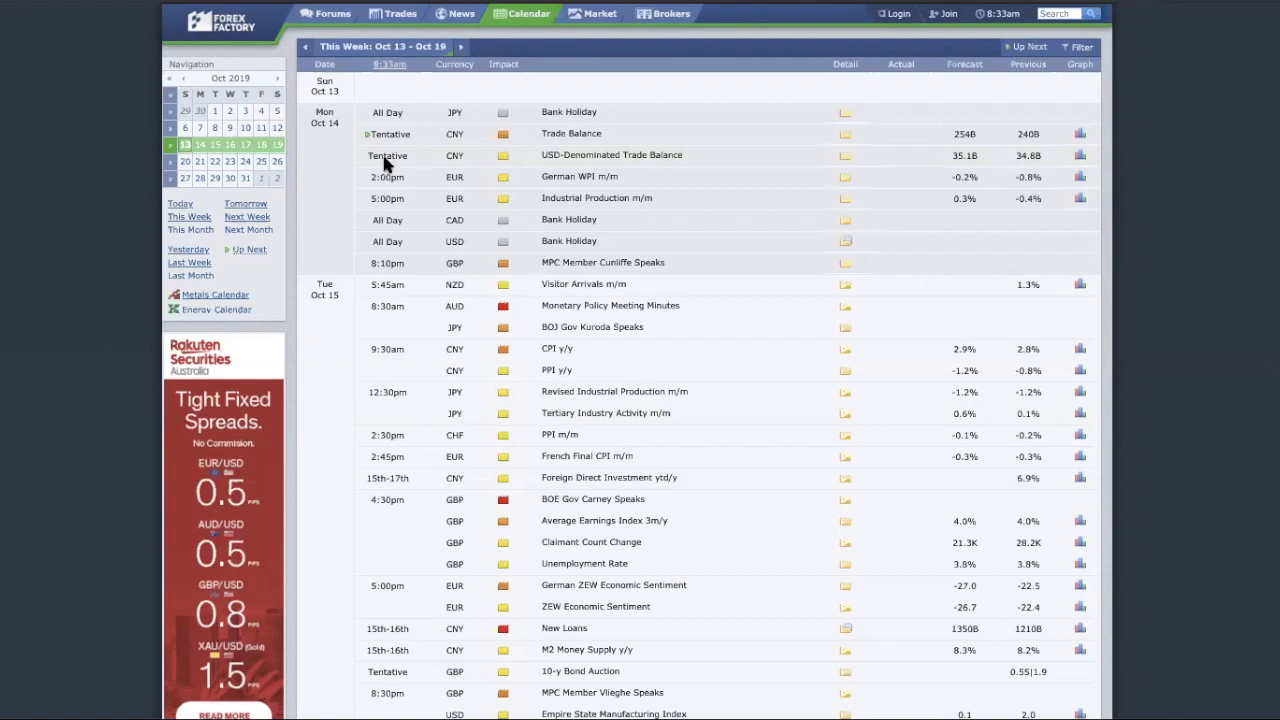
scroll(down, 3)
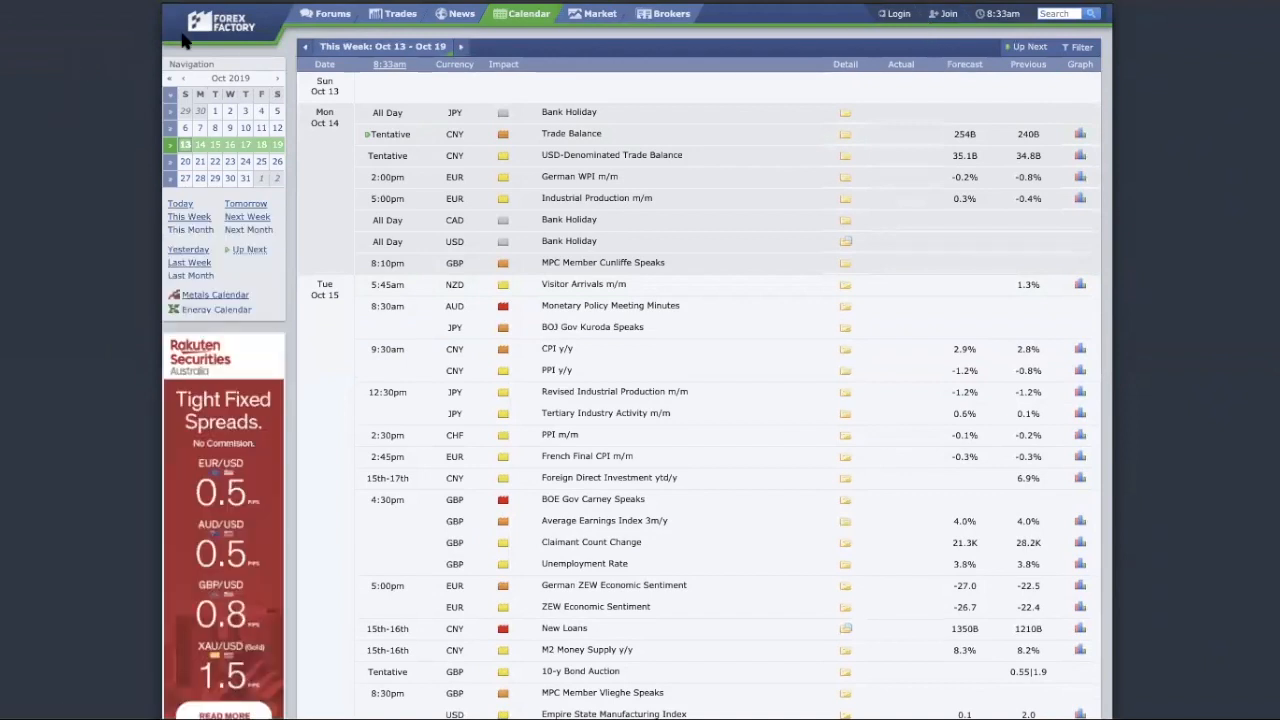
mouse_move(507, 189)
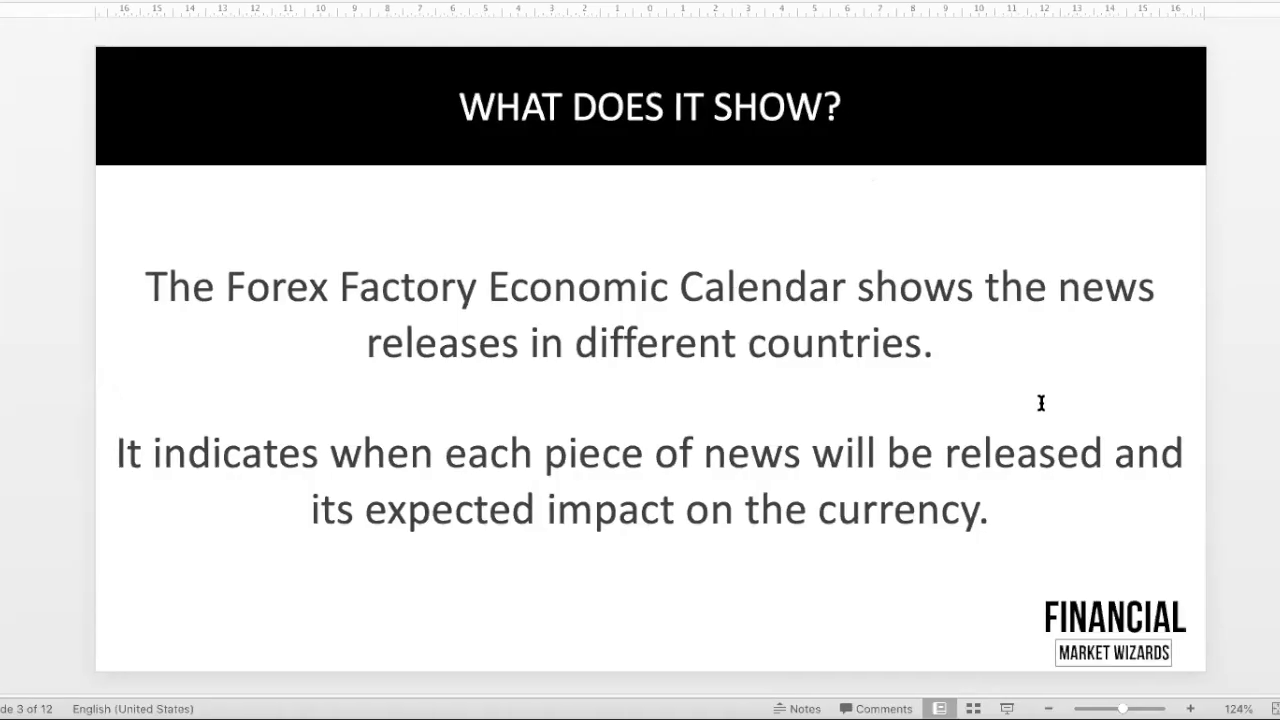
mouse_move(1243, 429)
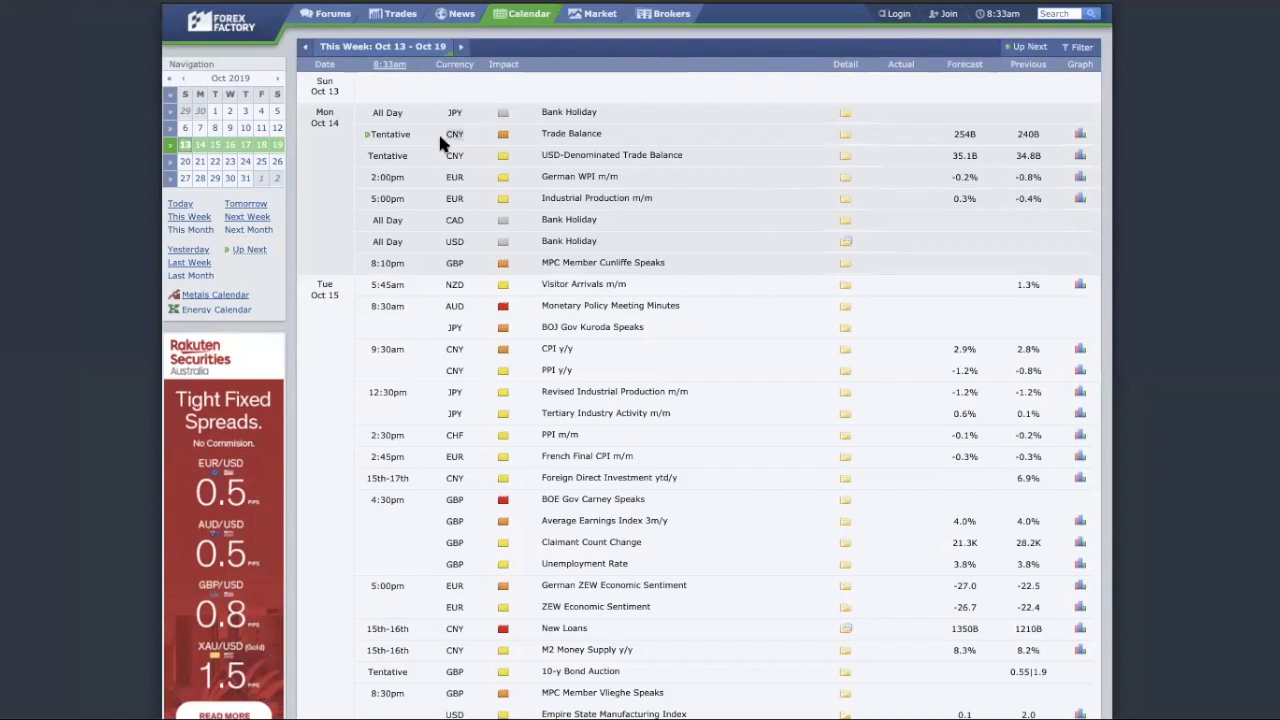
mouse_move(476, 160)
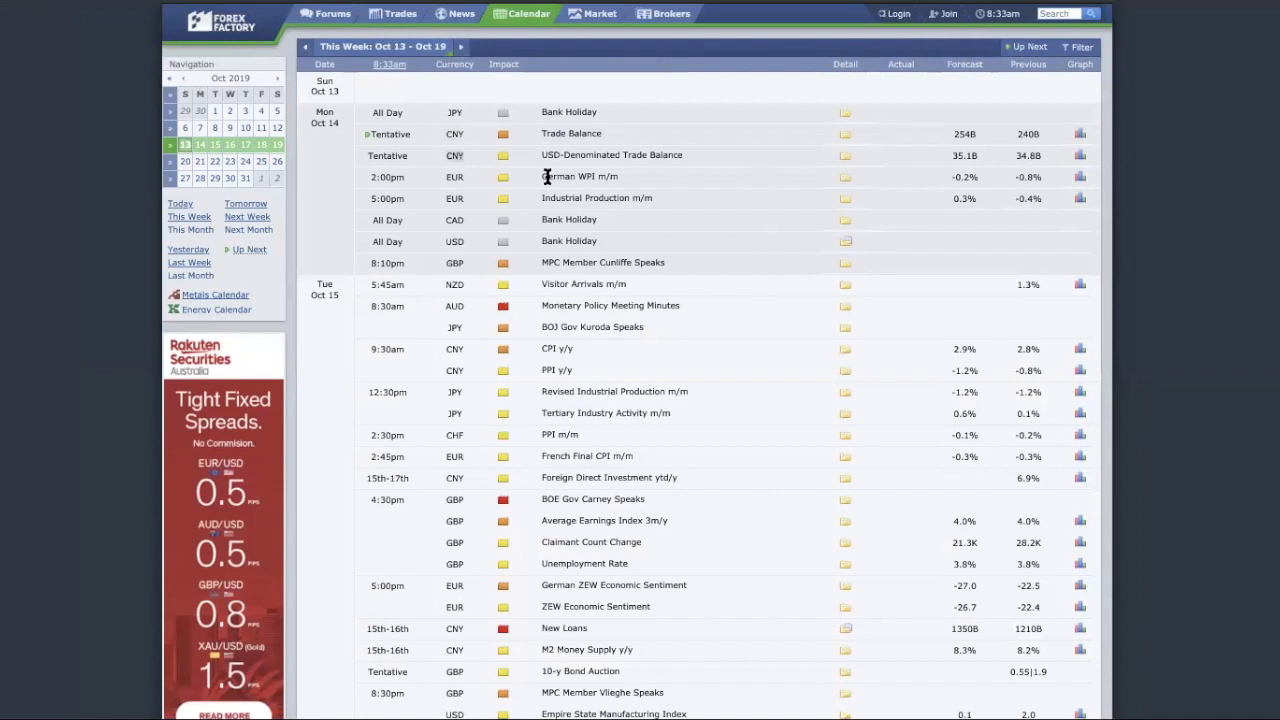
mouse_move(540, 177)
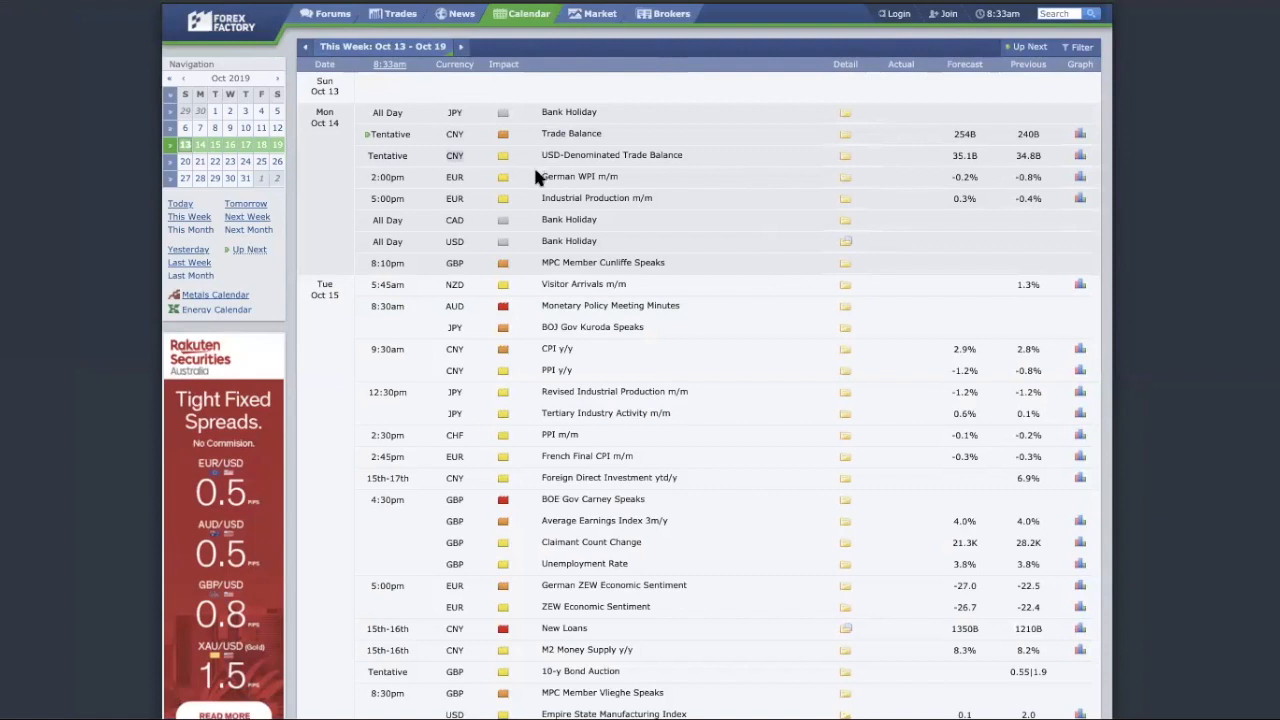
mouse_move(538, 155)
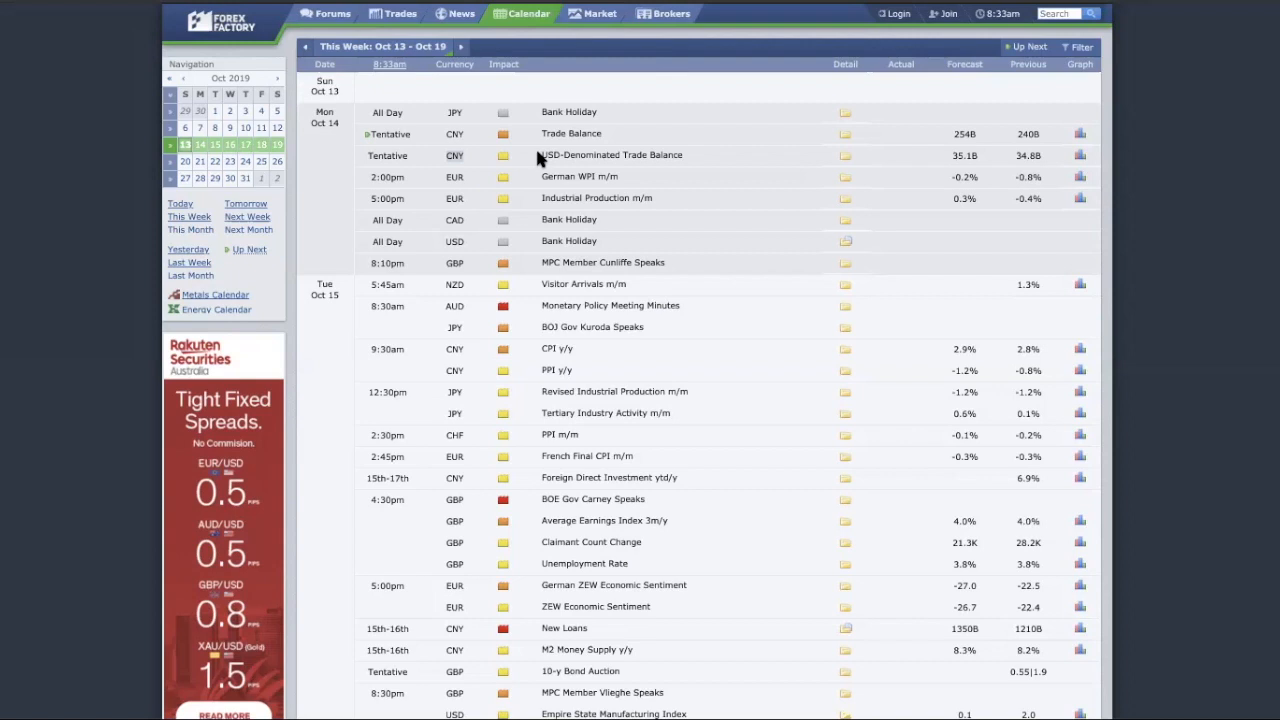
mouse_move(455, 63)
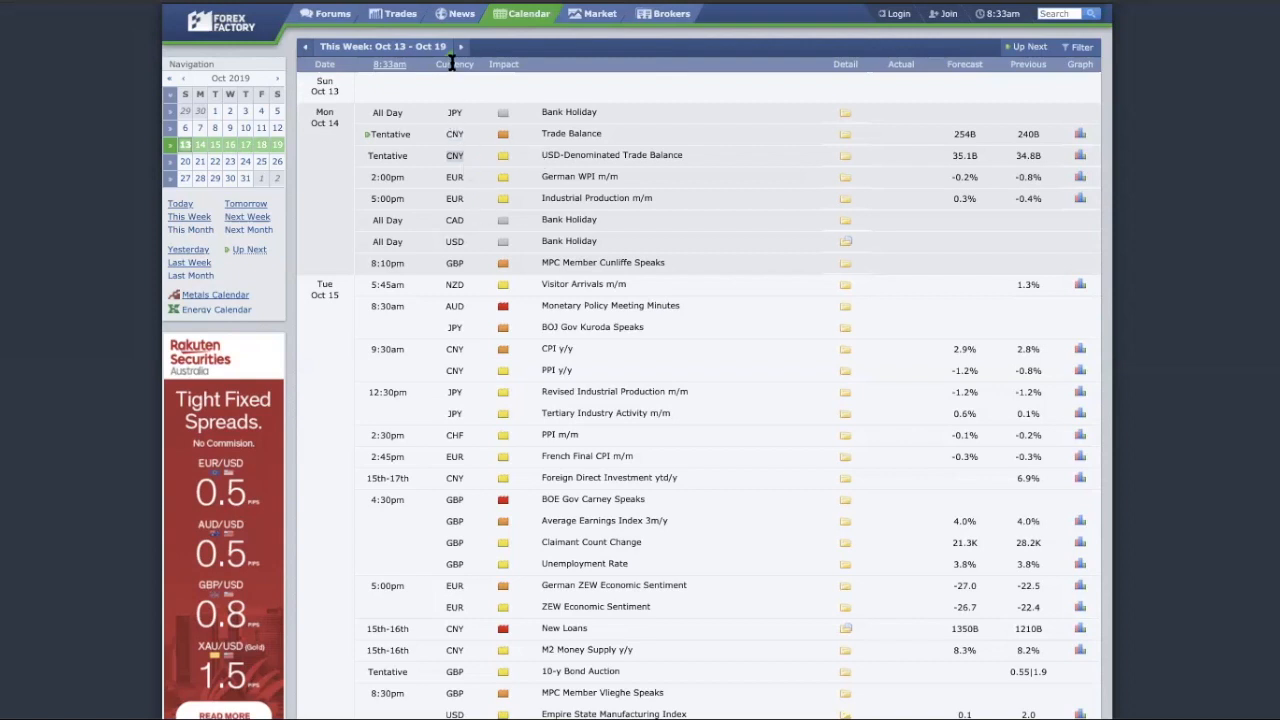
mouse_move(470, 145)
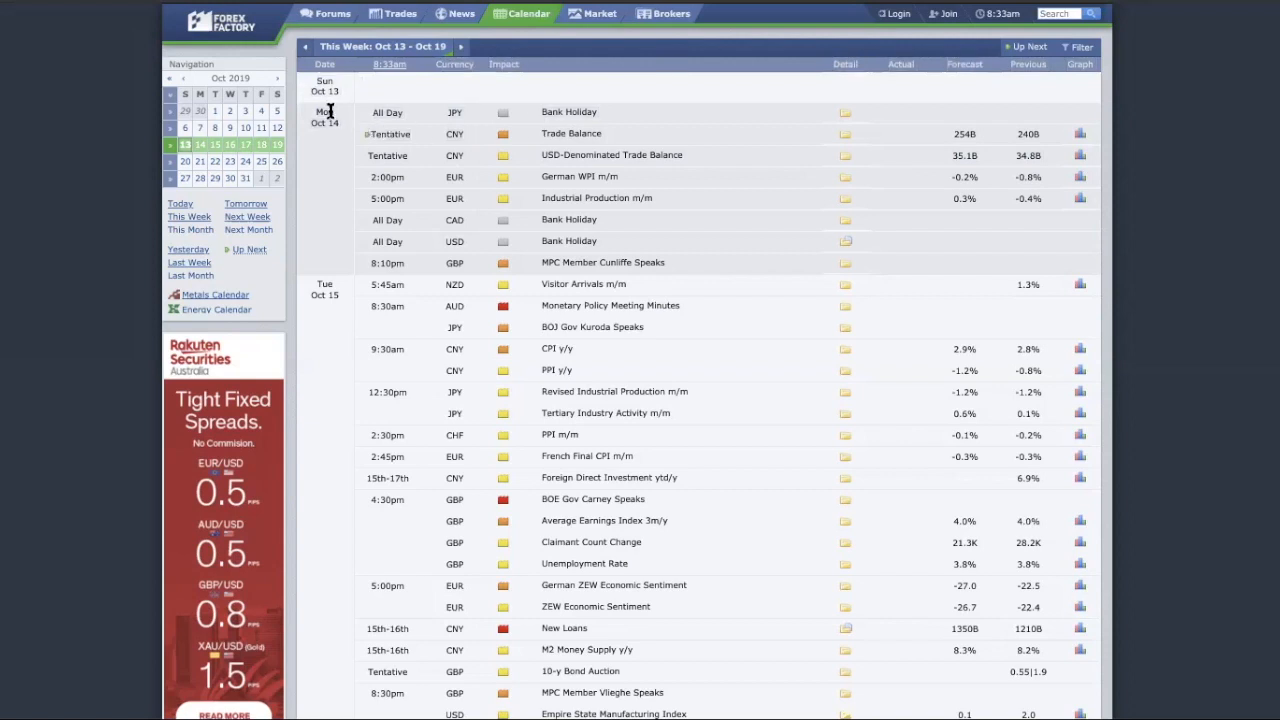
mouse_move(393, 186)
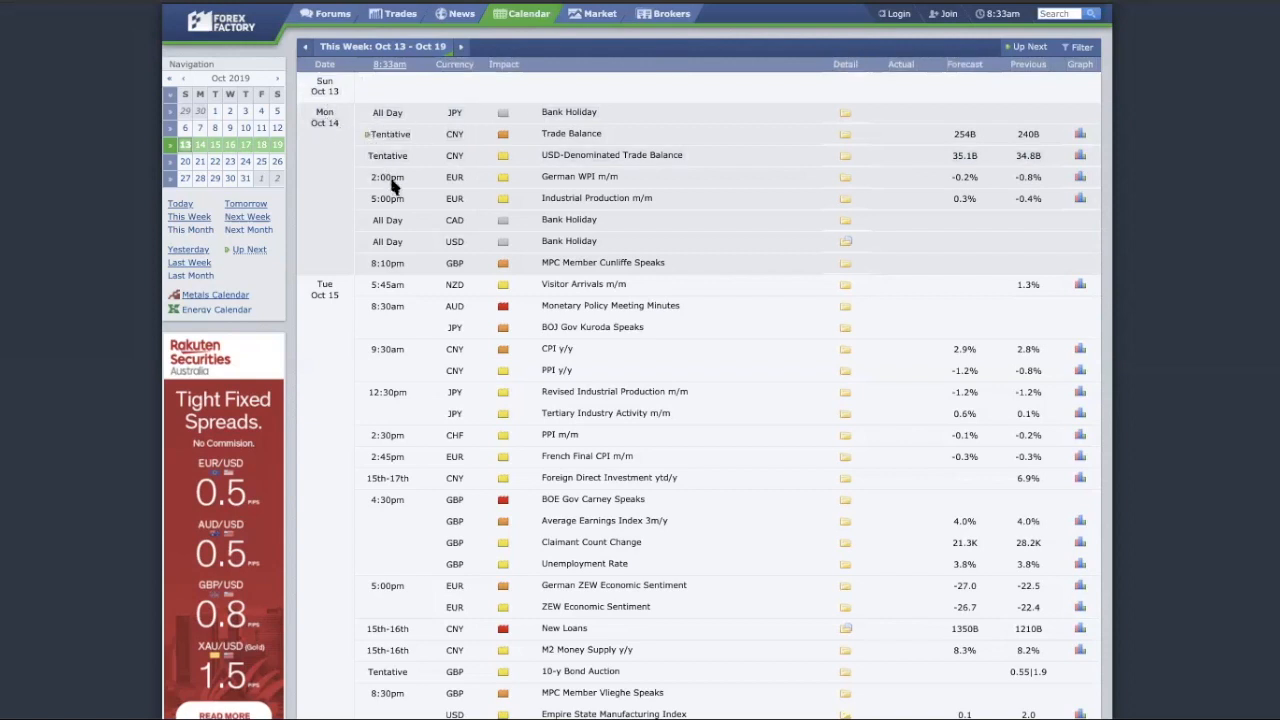
mouse_move(994, 348)
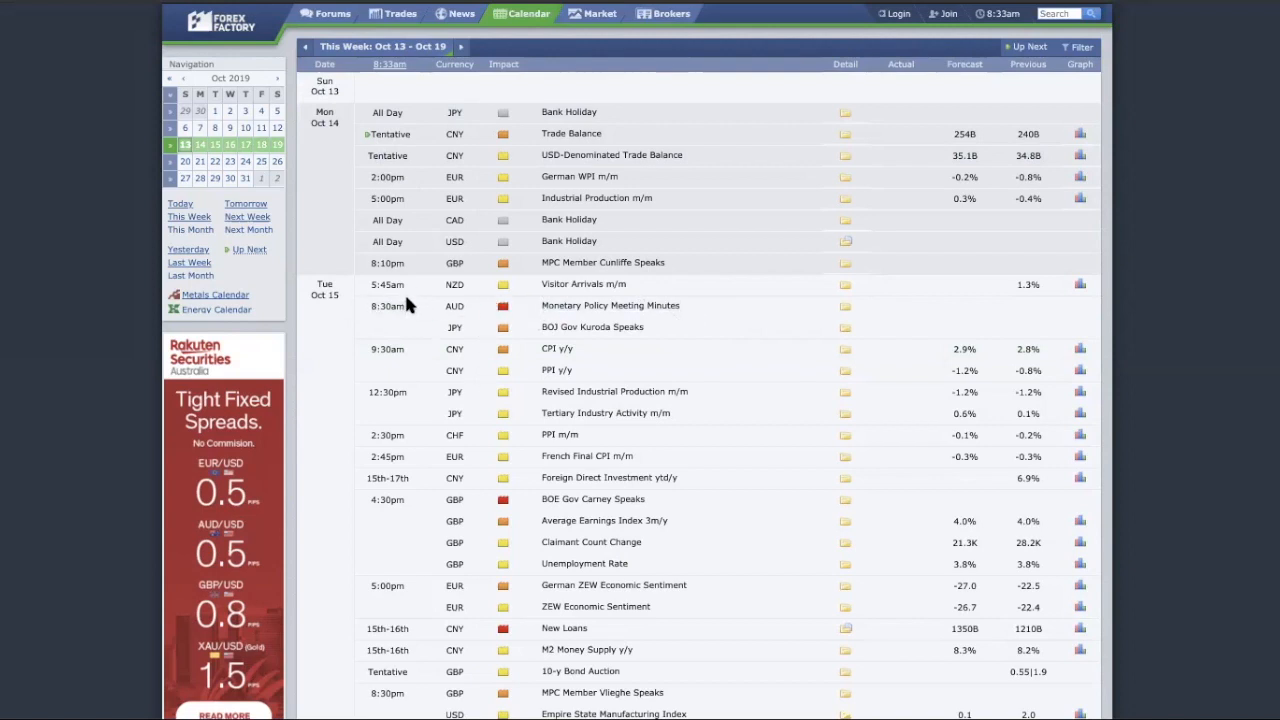
mouse_move(430, 407)
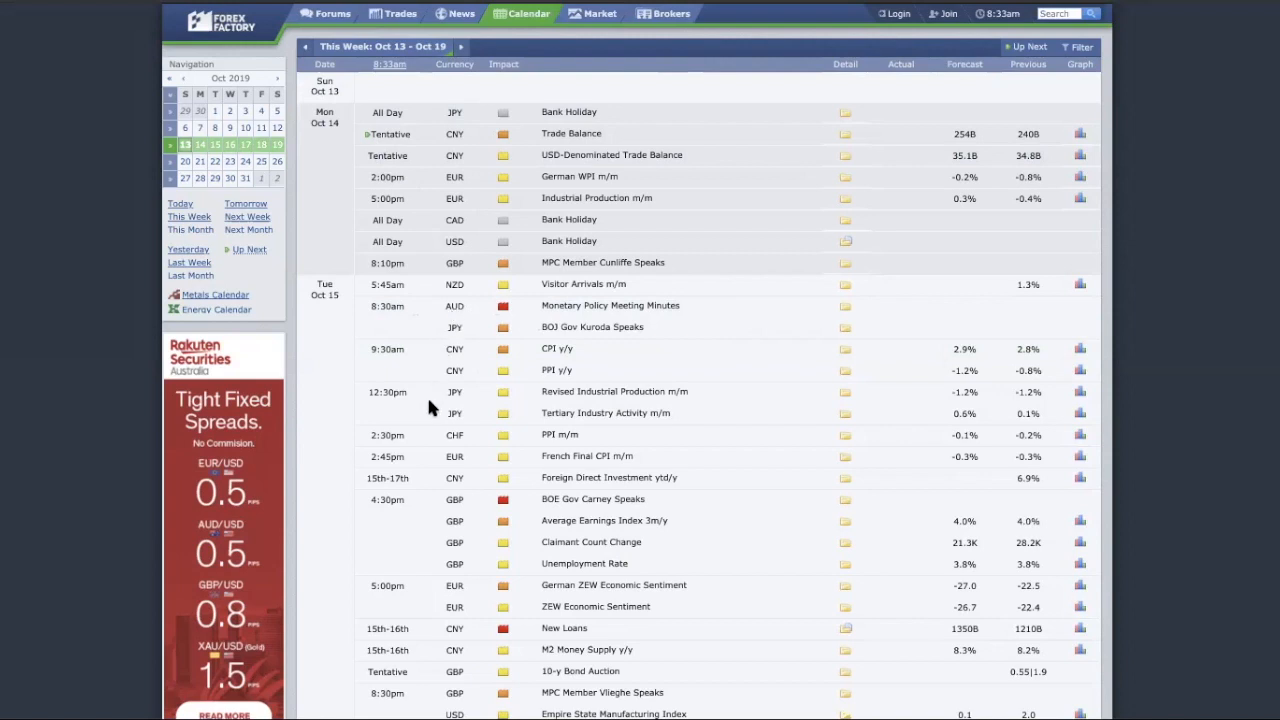
mouse_move(430, 407)
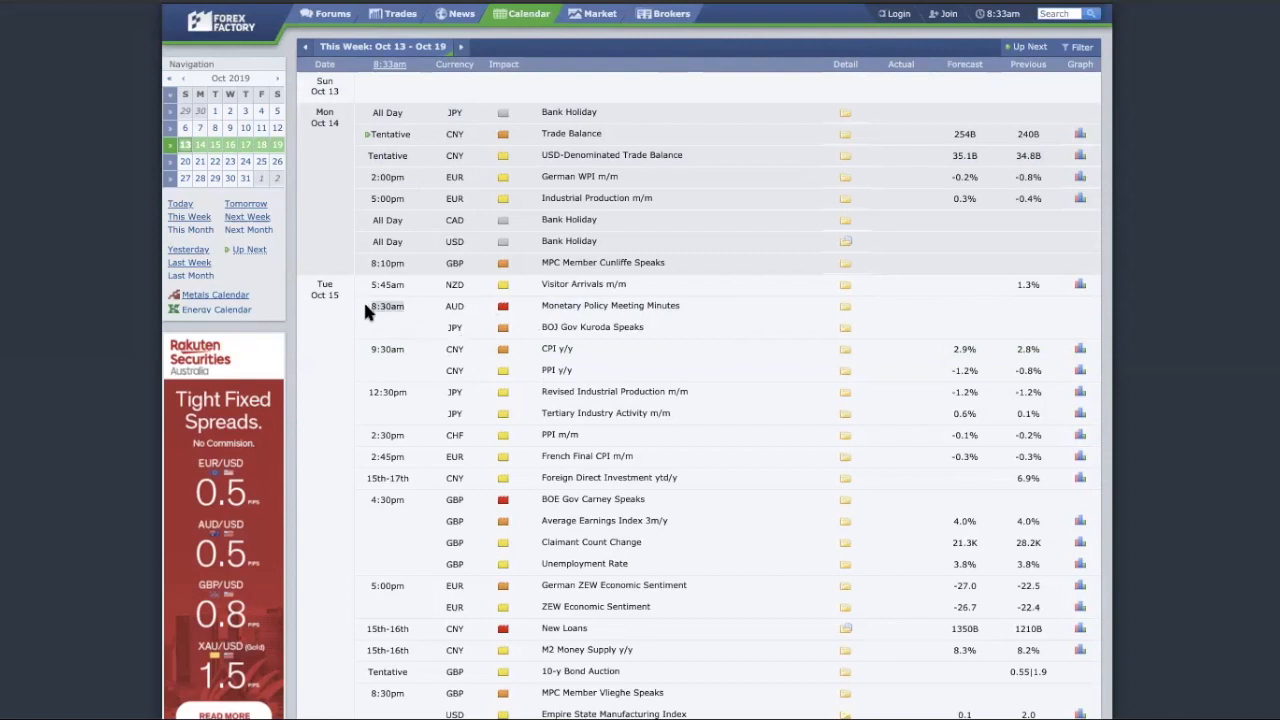
mouse_move(443, 311)
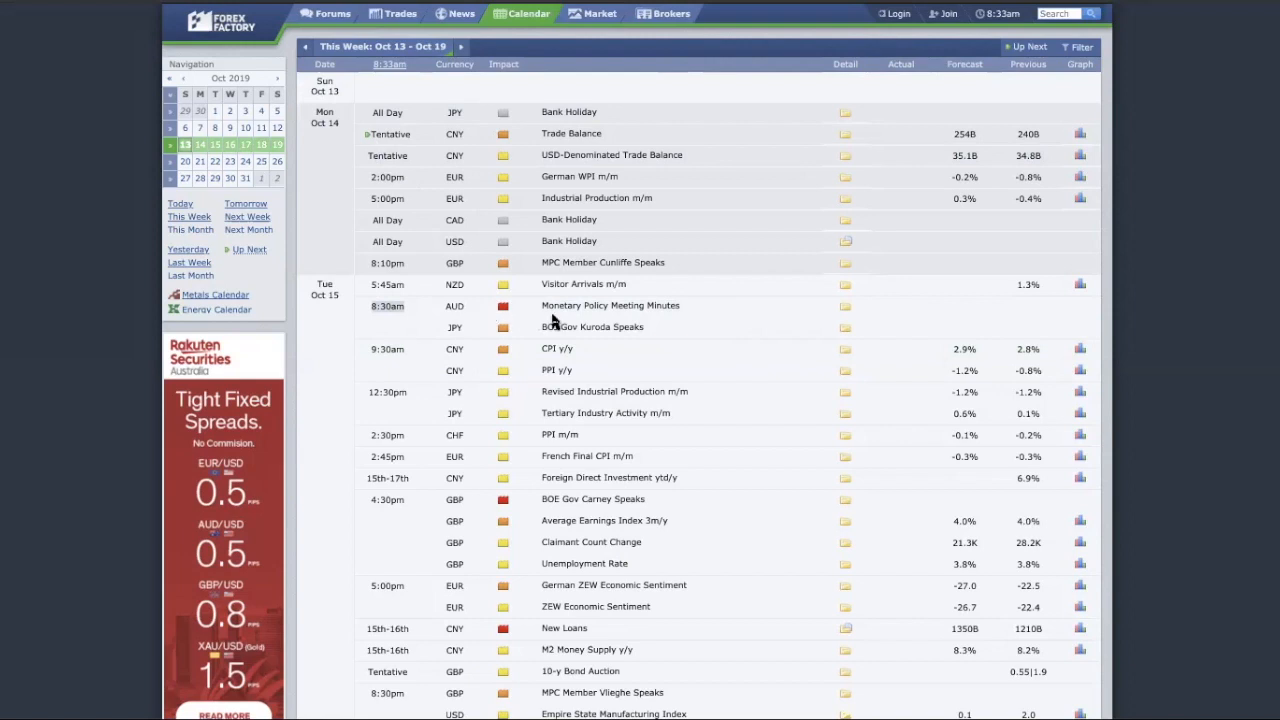
mouse_move(775, 420)
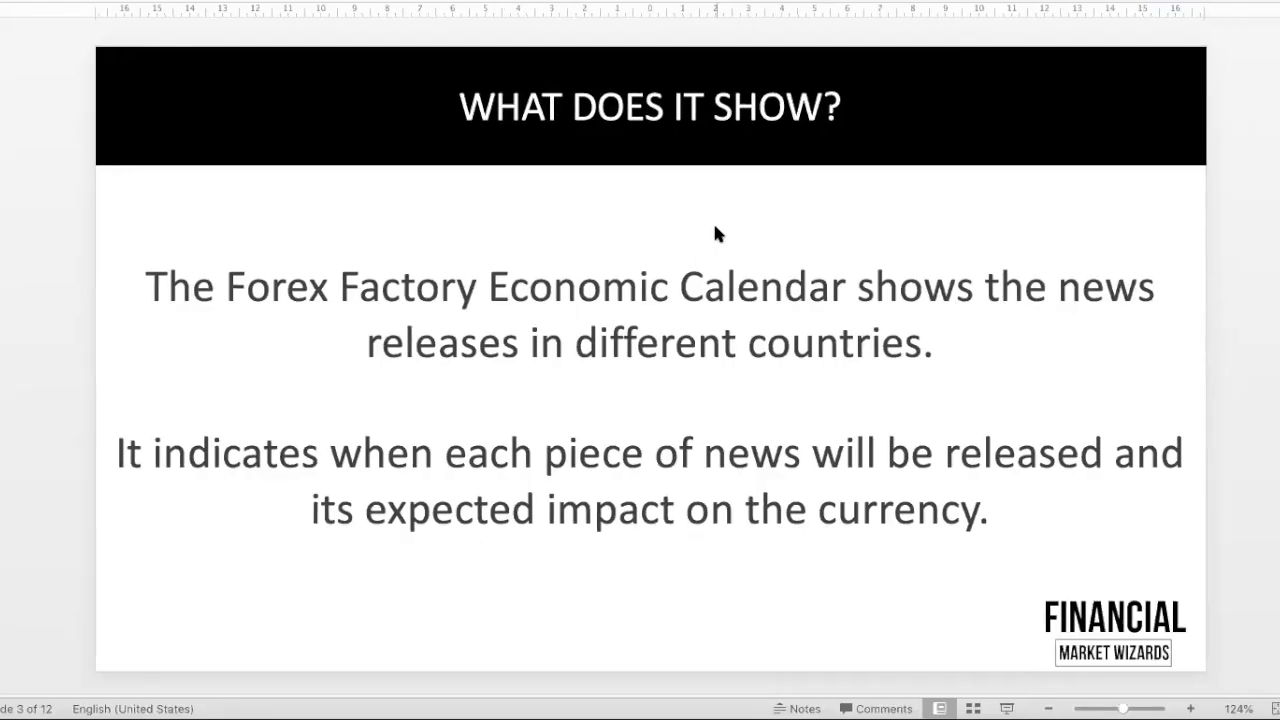
mouse_move(1252, 389)
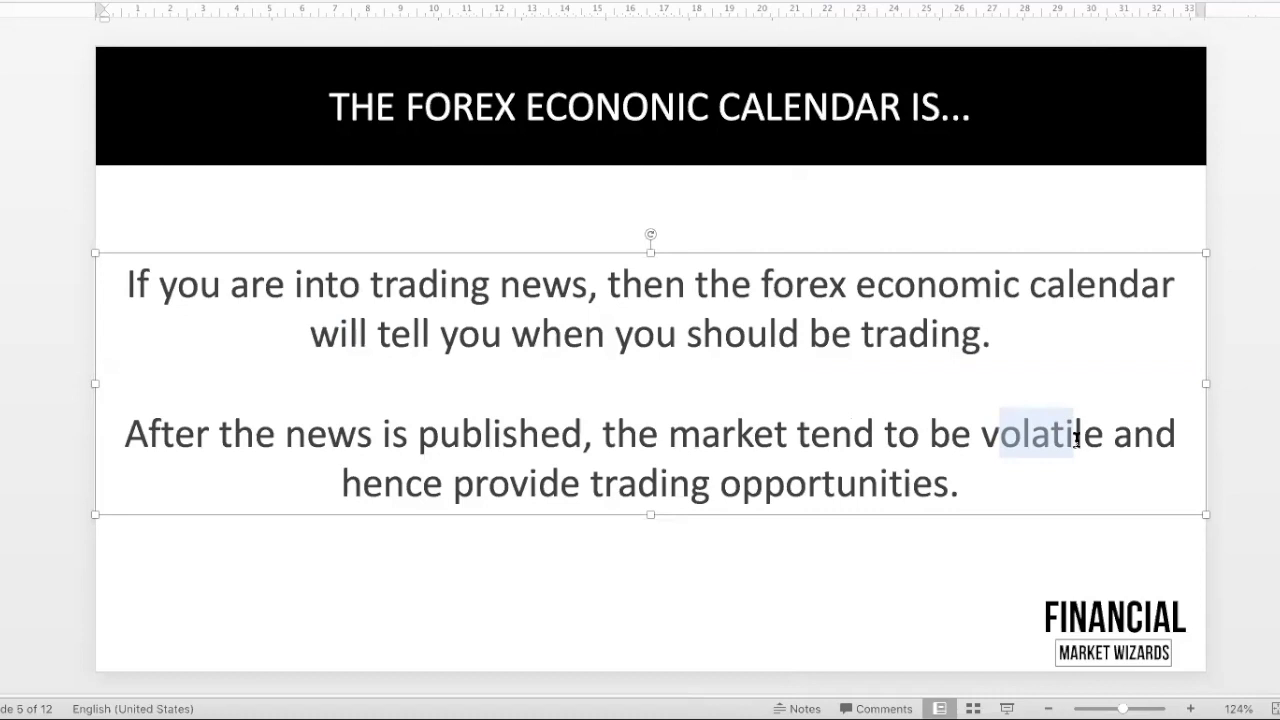
mouse_move(305, 490)
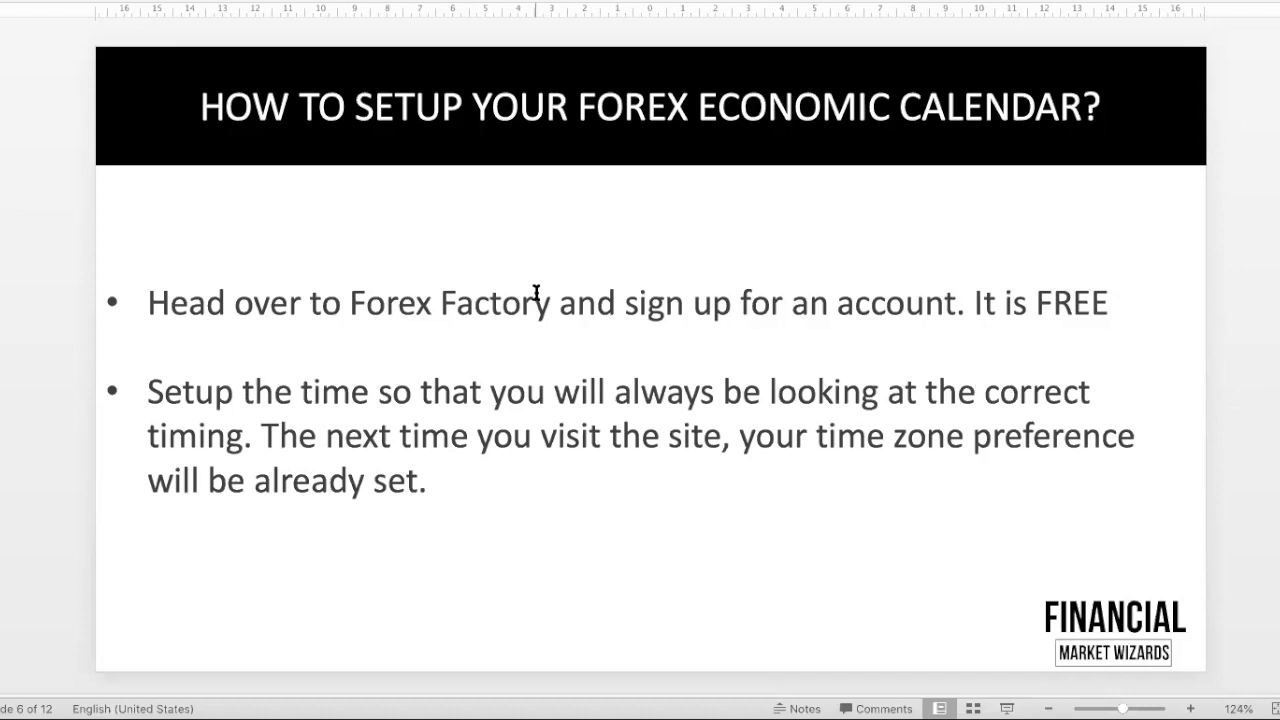
text((wwww)
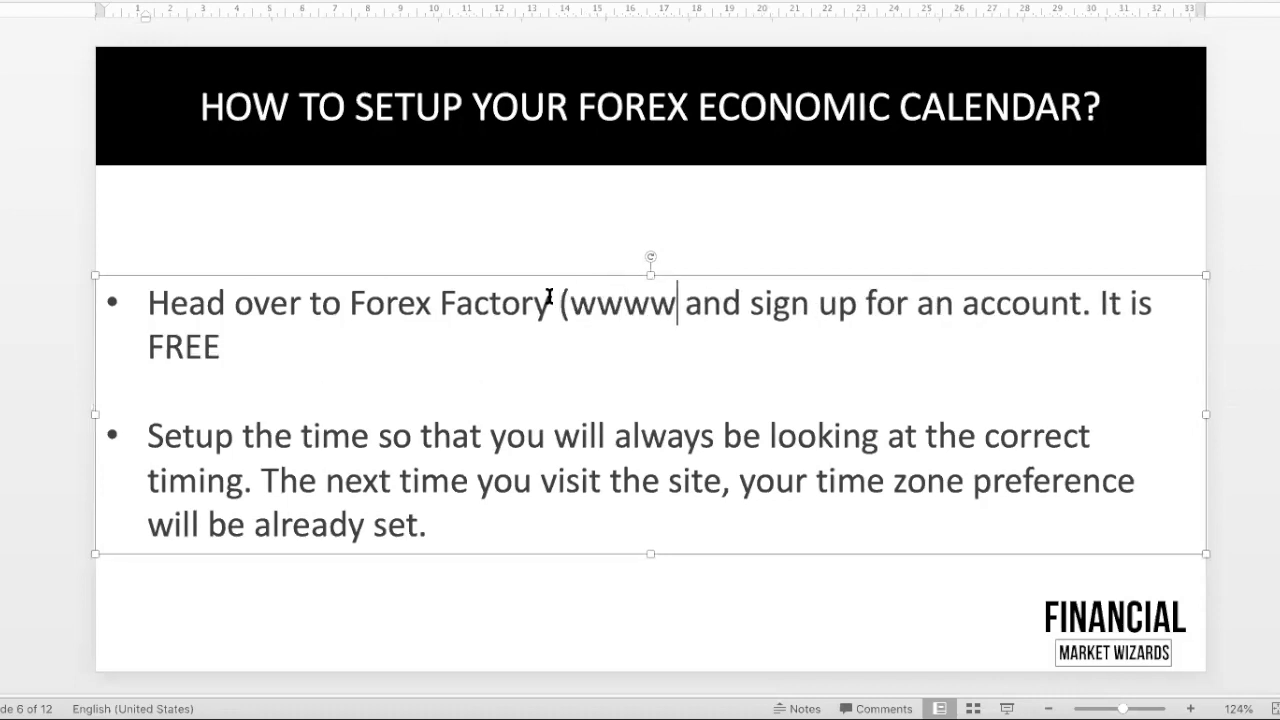
text(.)
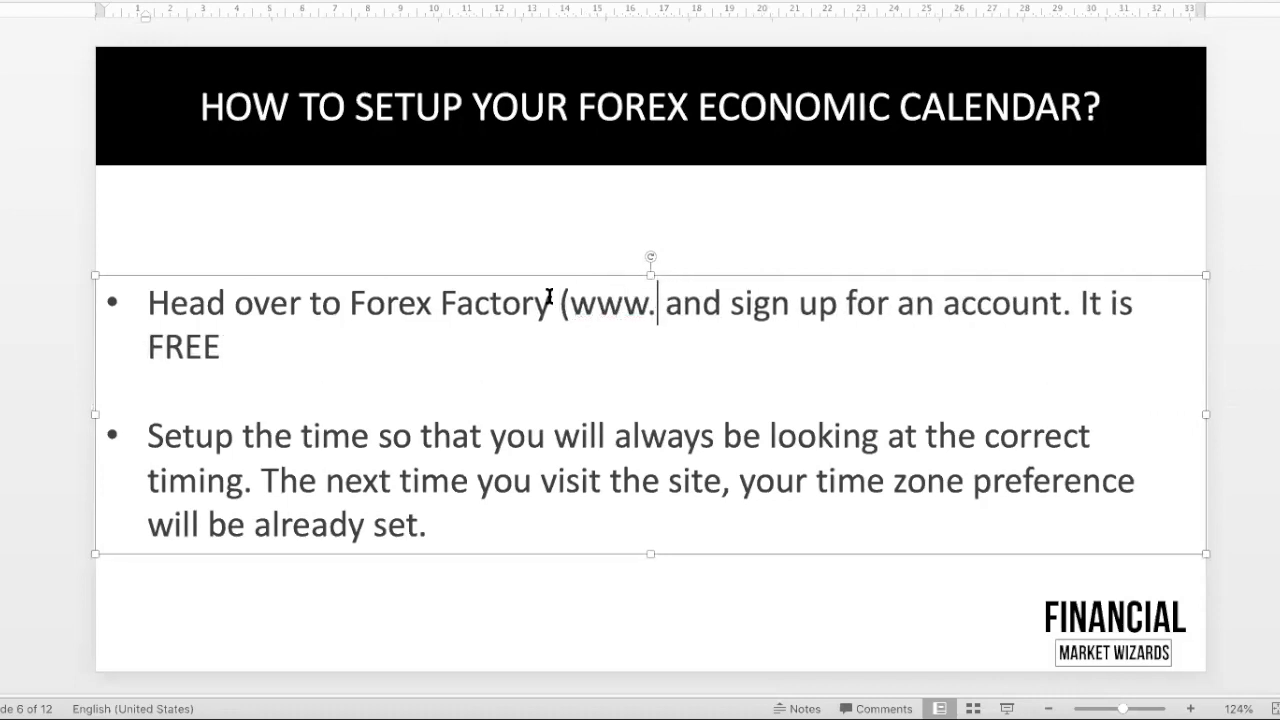
text(forexfactory.c)
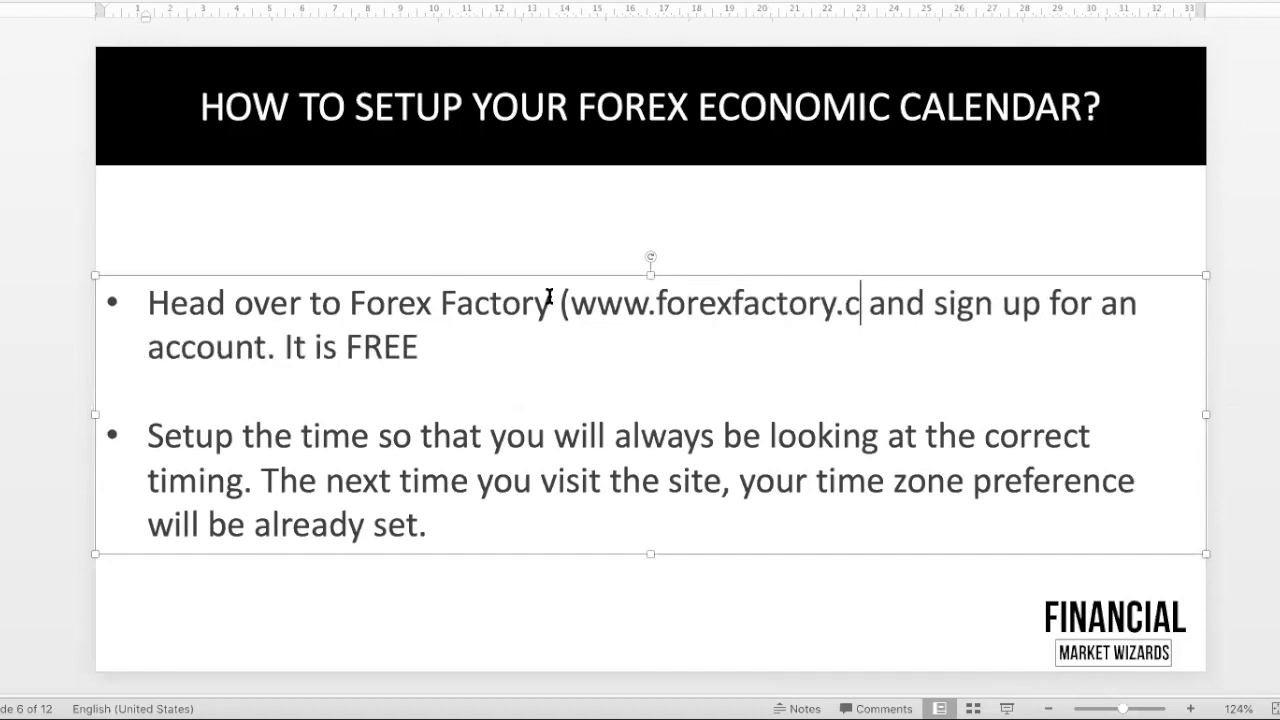
text(om))
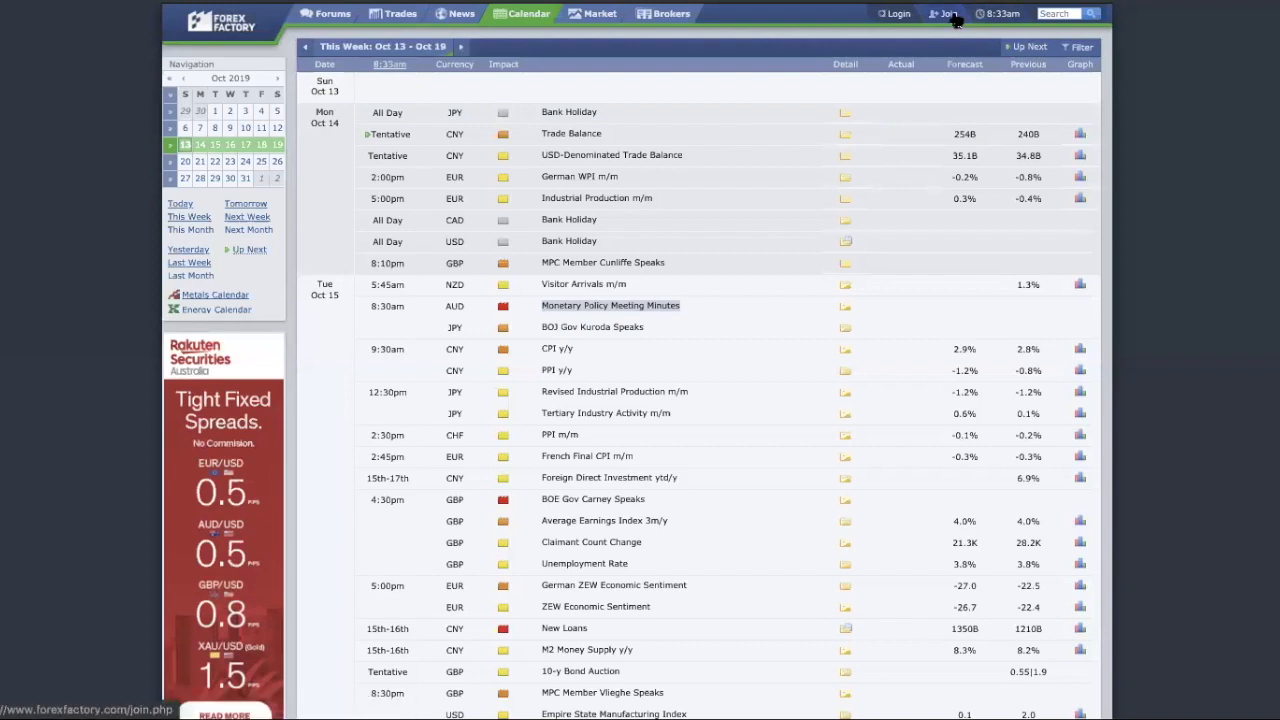
Step: Dismiss the Join Forex Factory sign-up form and return to the PowerPoint slide
click(946, 13)
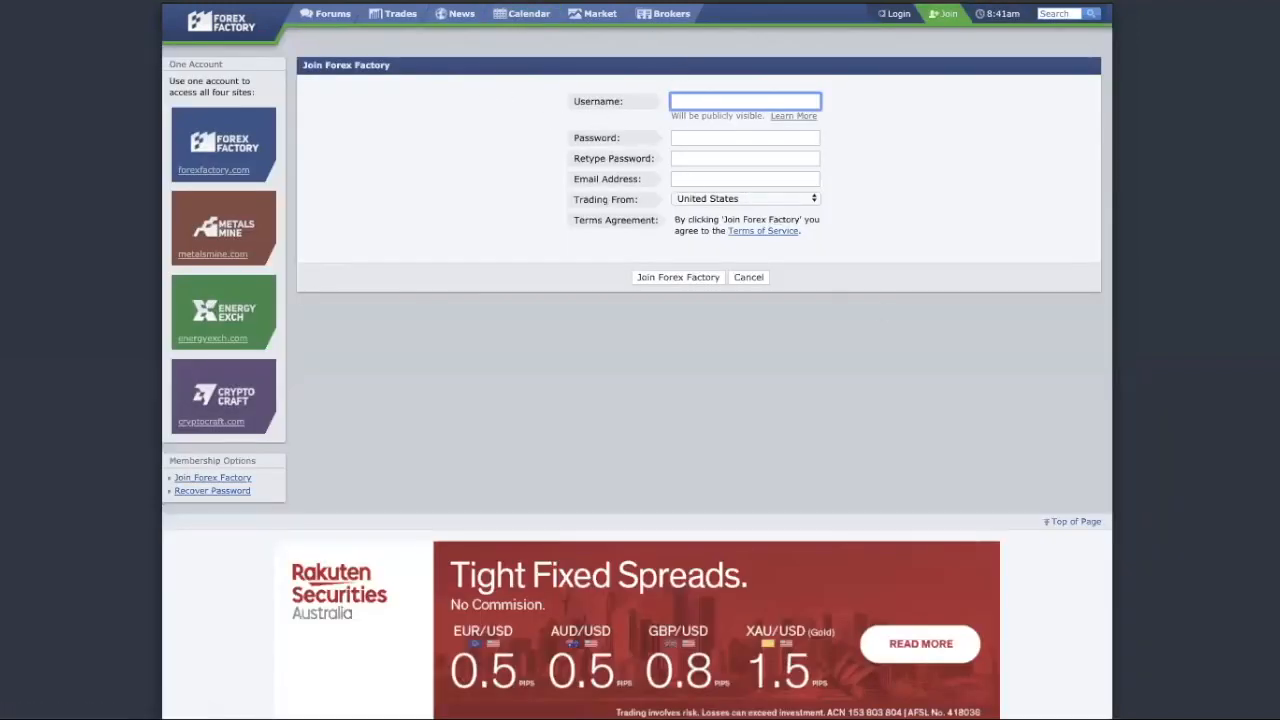
click(521, 13)
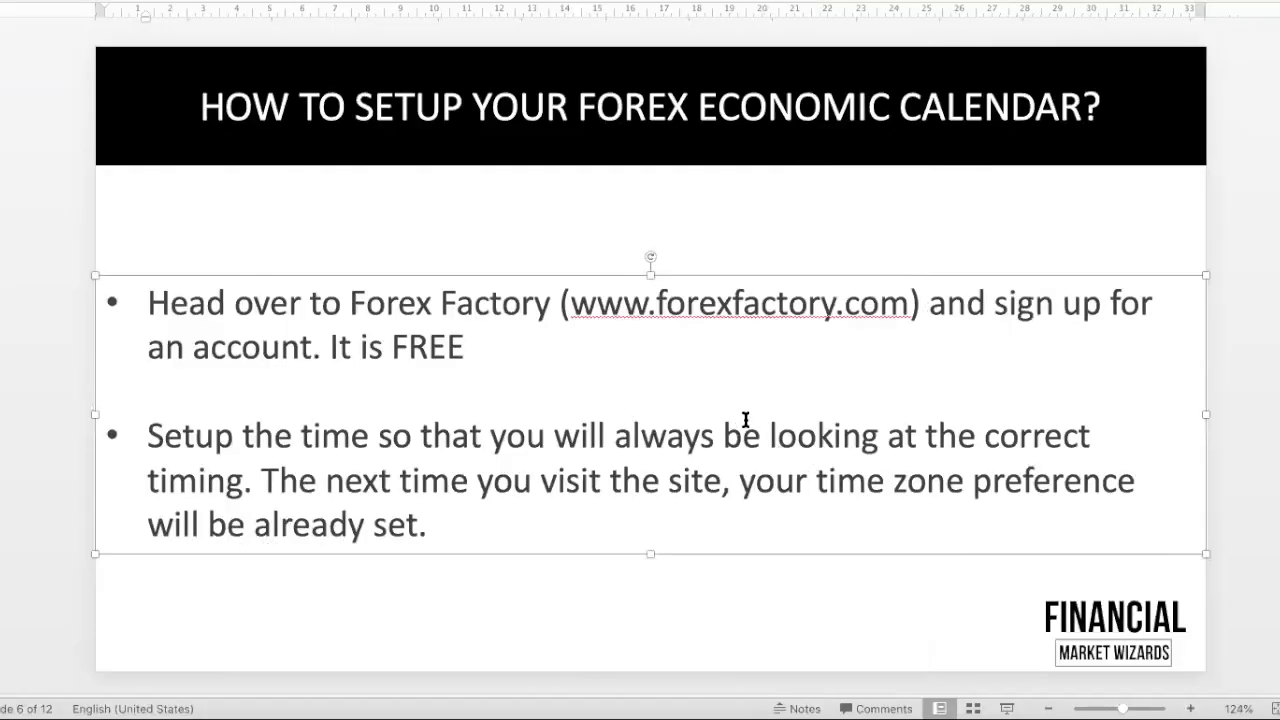
Step: Switch back to the Forex Factory Oct 13–19 calendar
click(920, 302)
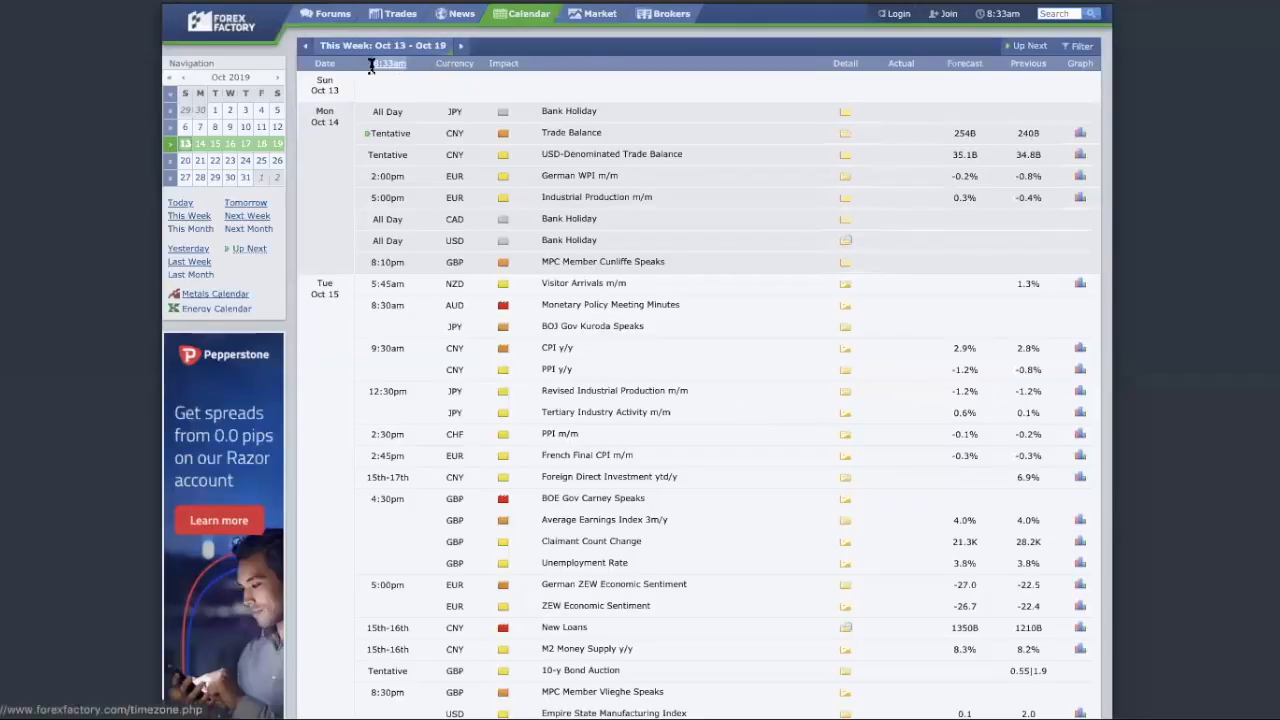
mouse_move(372, 114)
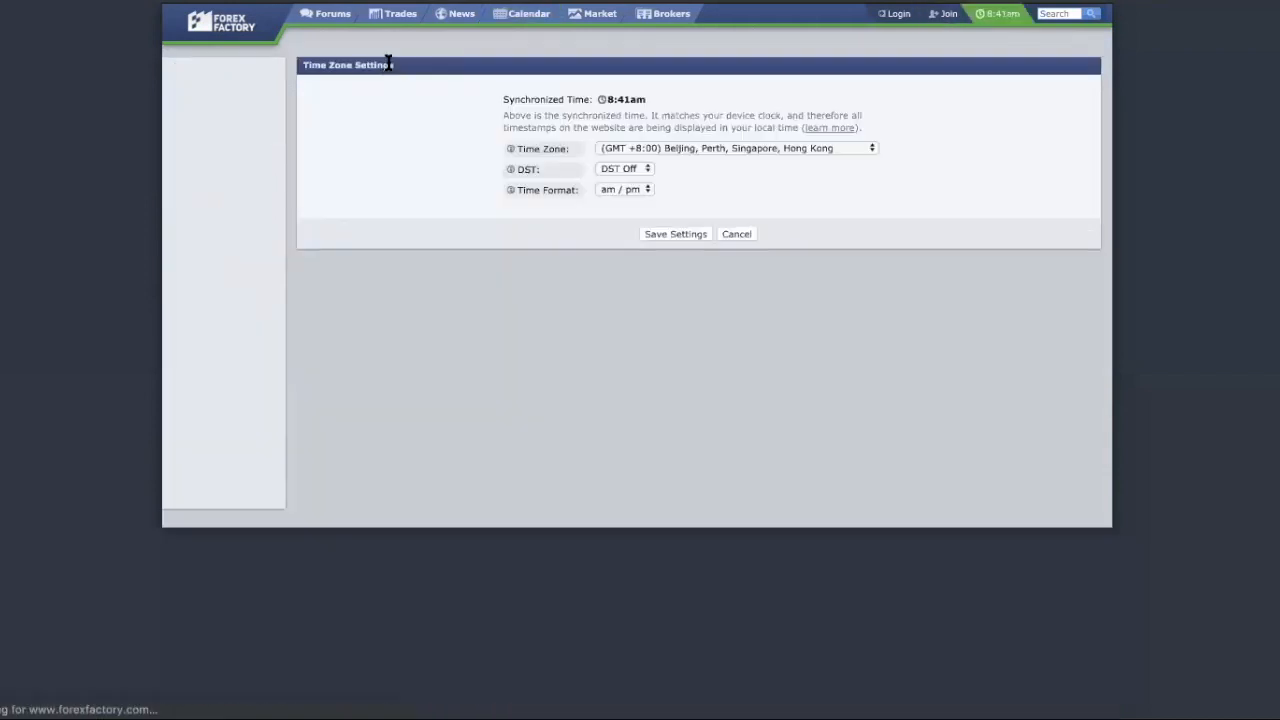
Step: Choose the GMT +9:00 Tokyo, Seoul, Osaka time zone and keep DST Off
click(737, 148)
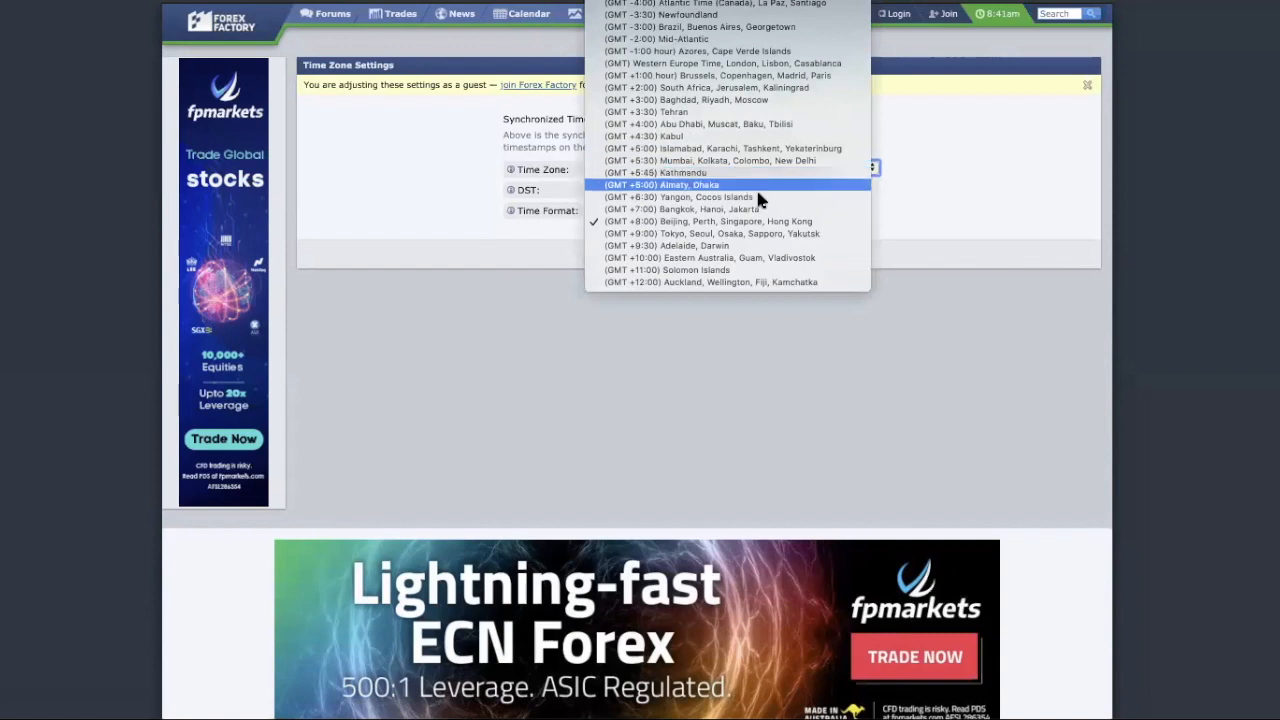
click(706, 221)
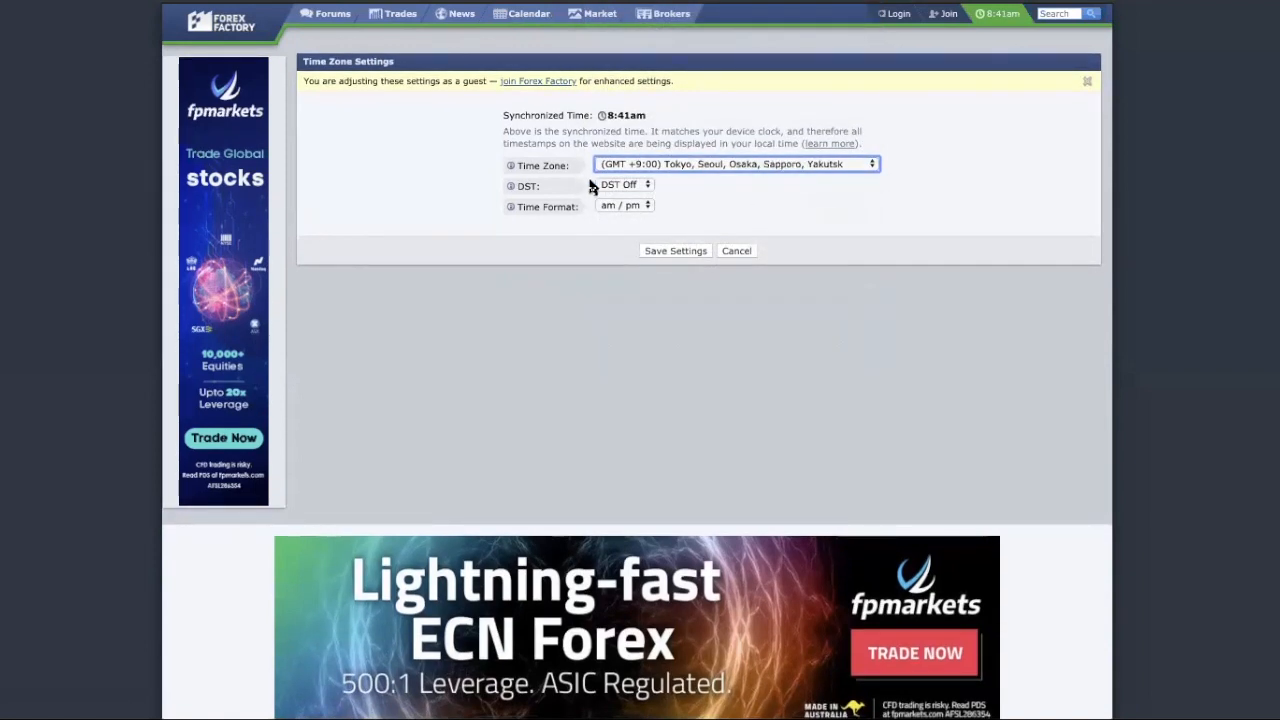
click(625, 184)
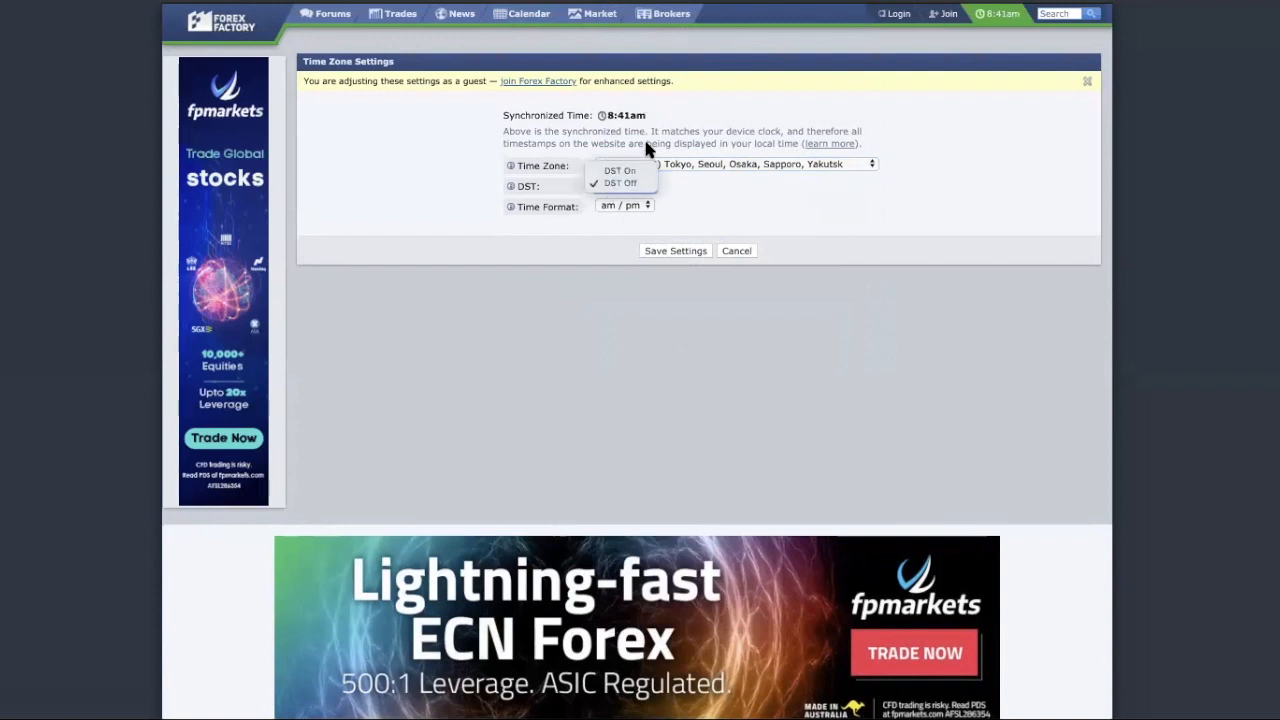
mouse_move(695, 198)
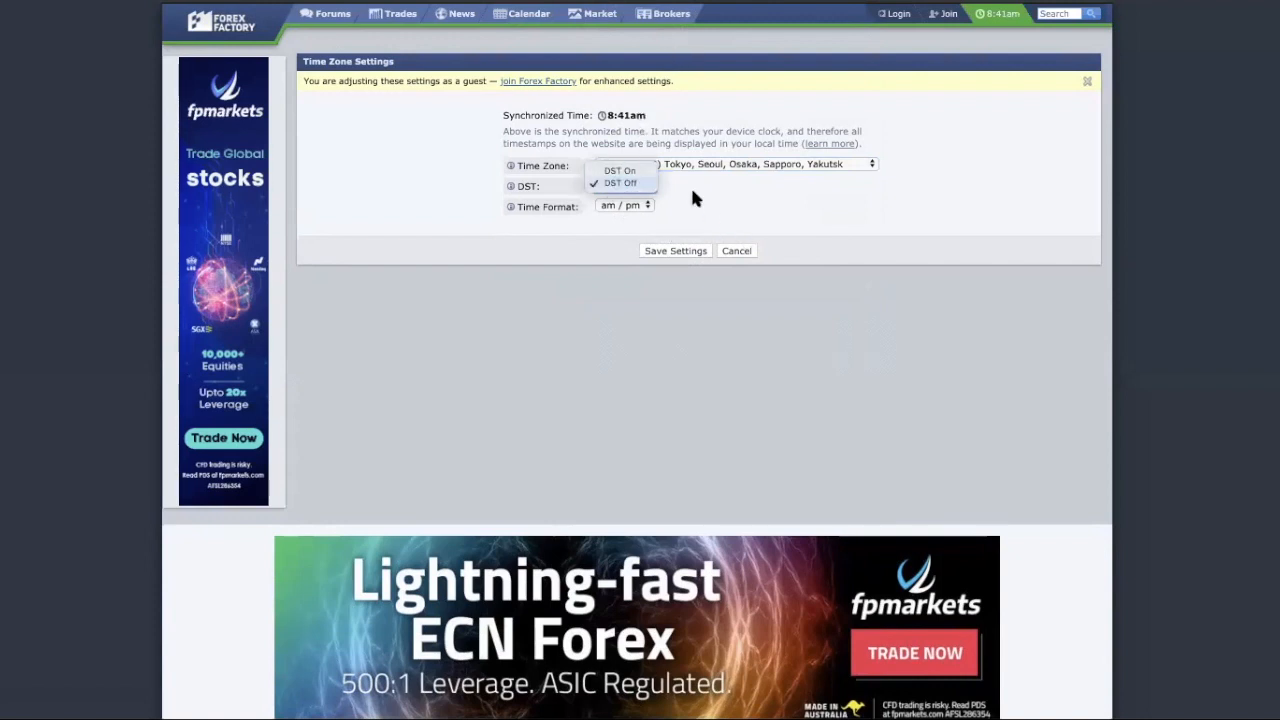
click(619, 183)
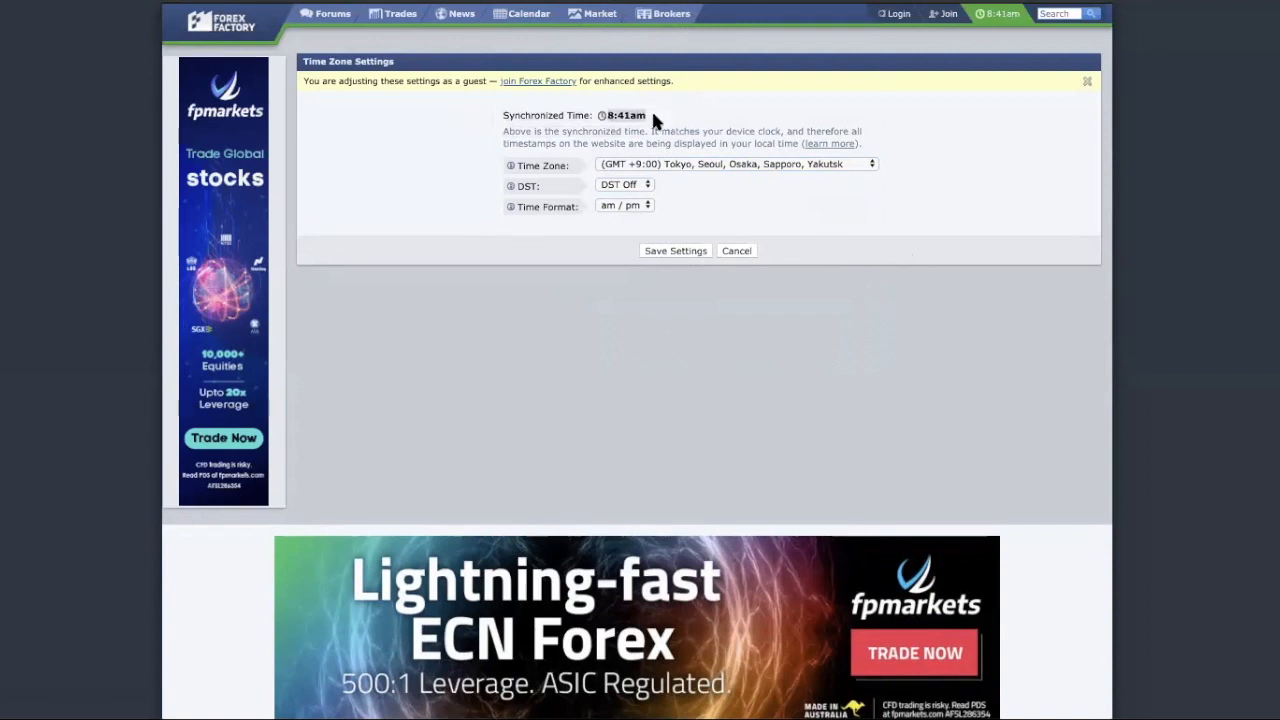
mouse_move(655, 120)
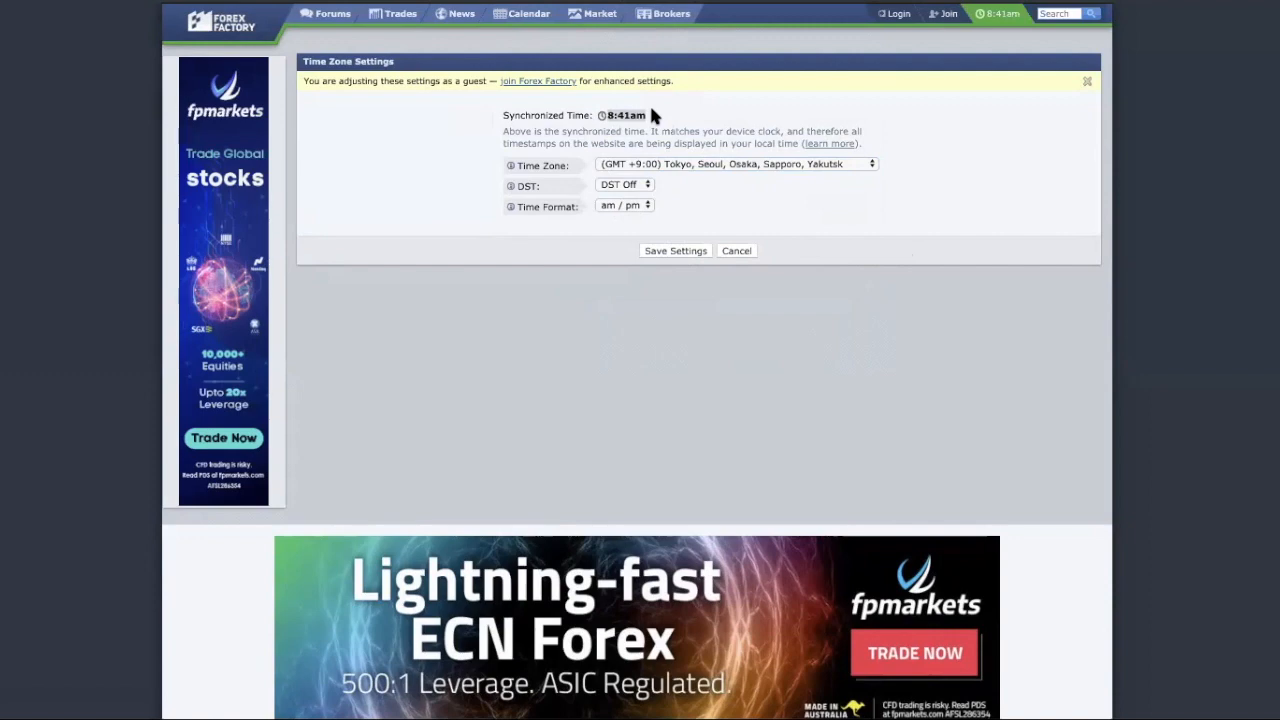
mouse_move(742, 258)
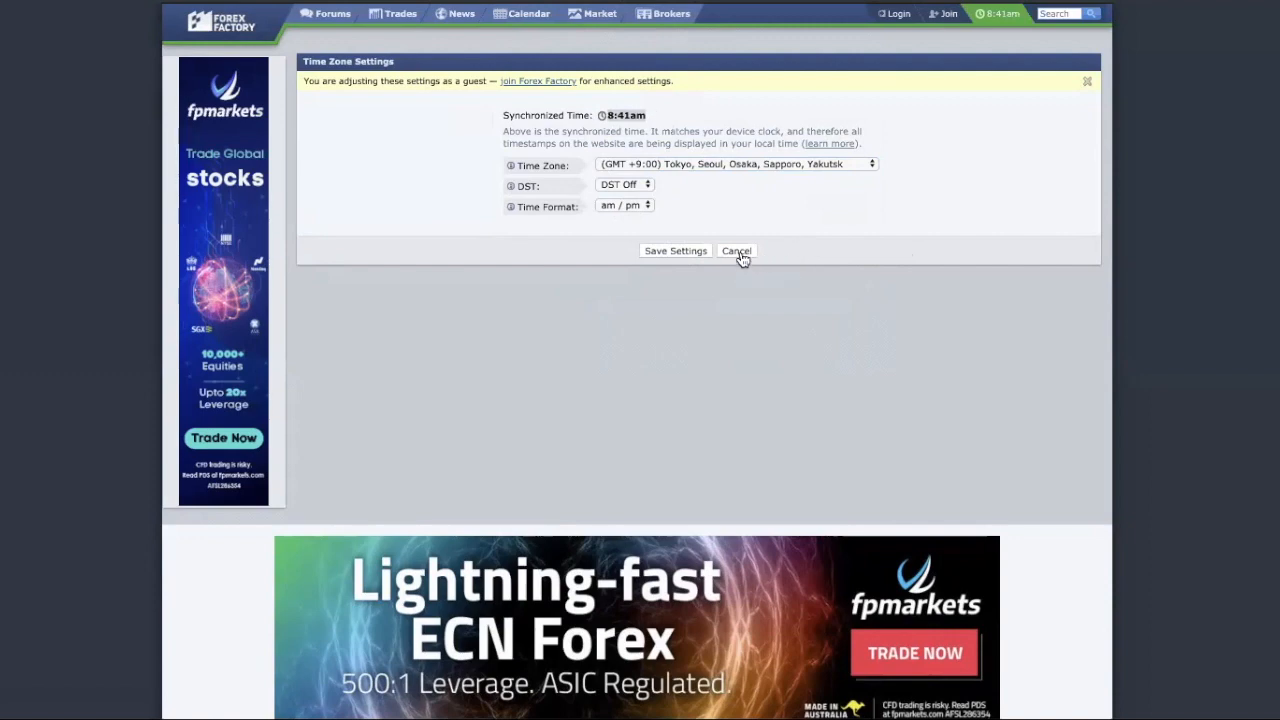
Step: Cancel the Time Zone Settings, returning to the Oct 13–19 calendar
click(736, 251)
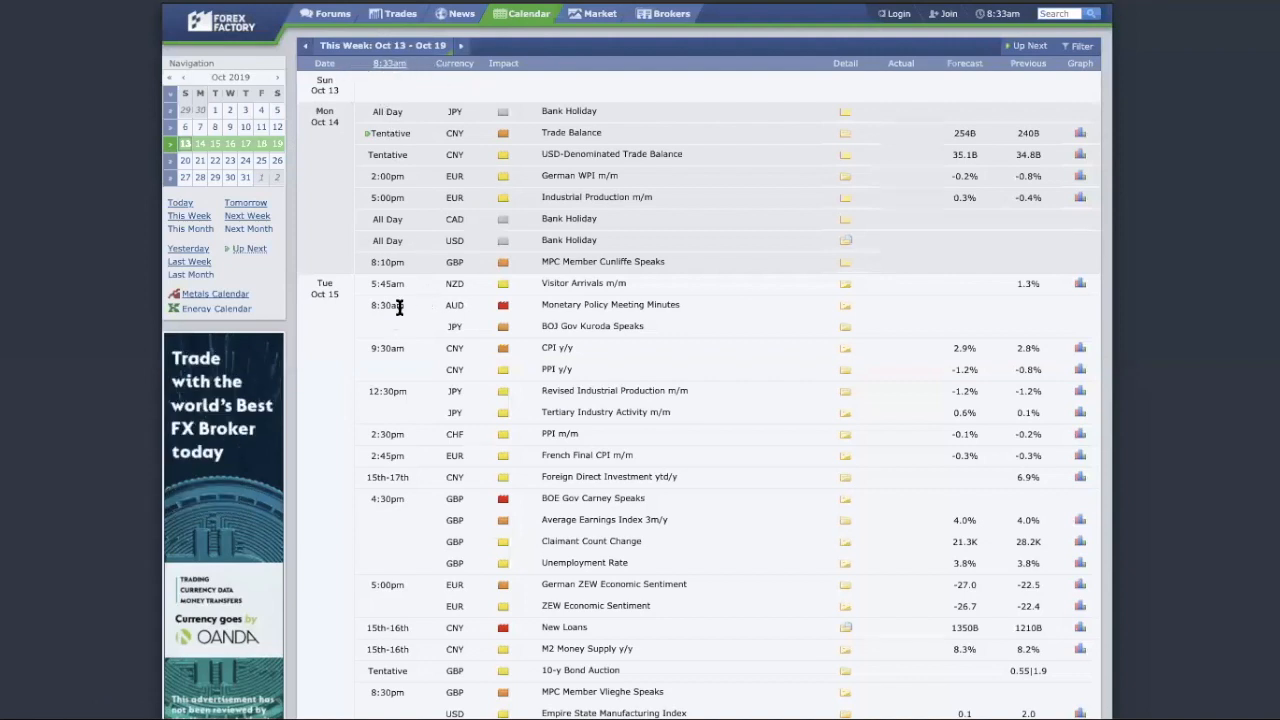
mouse_move(552, 315)
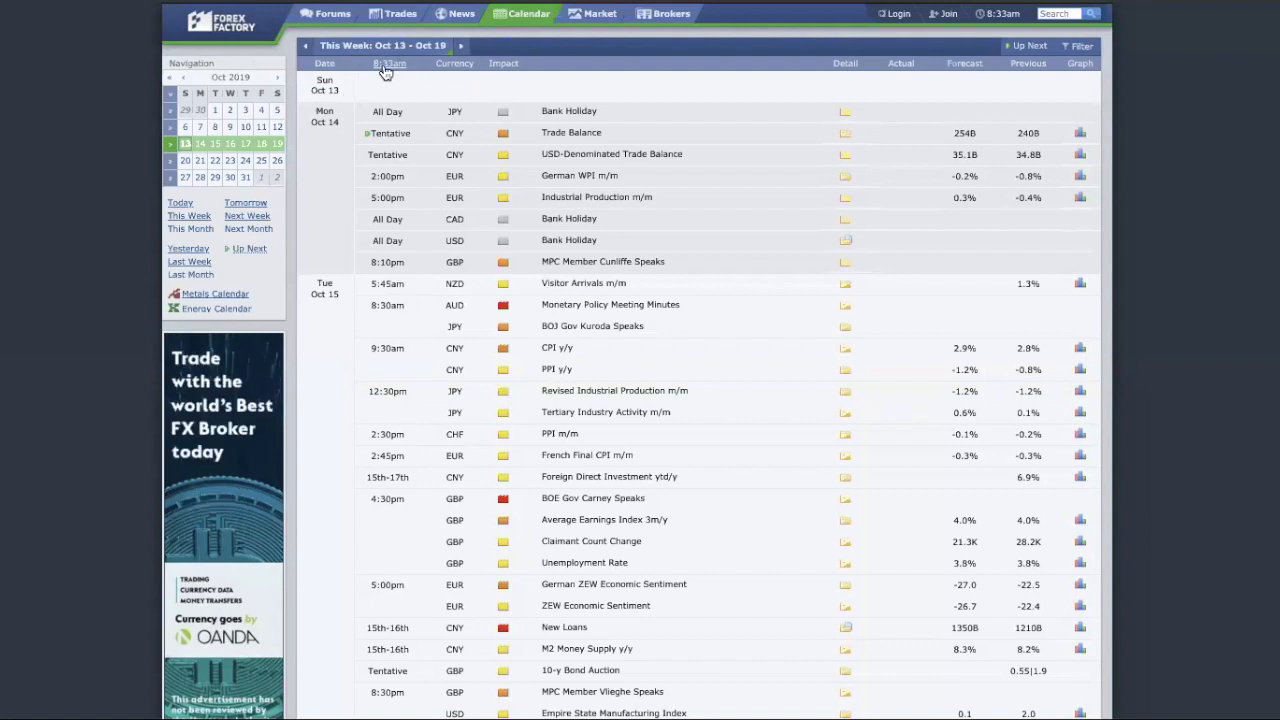
mouse_move(390, 63)
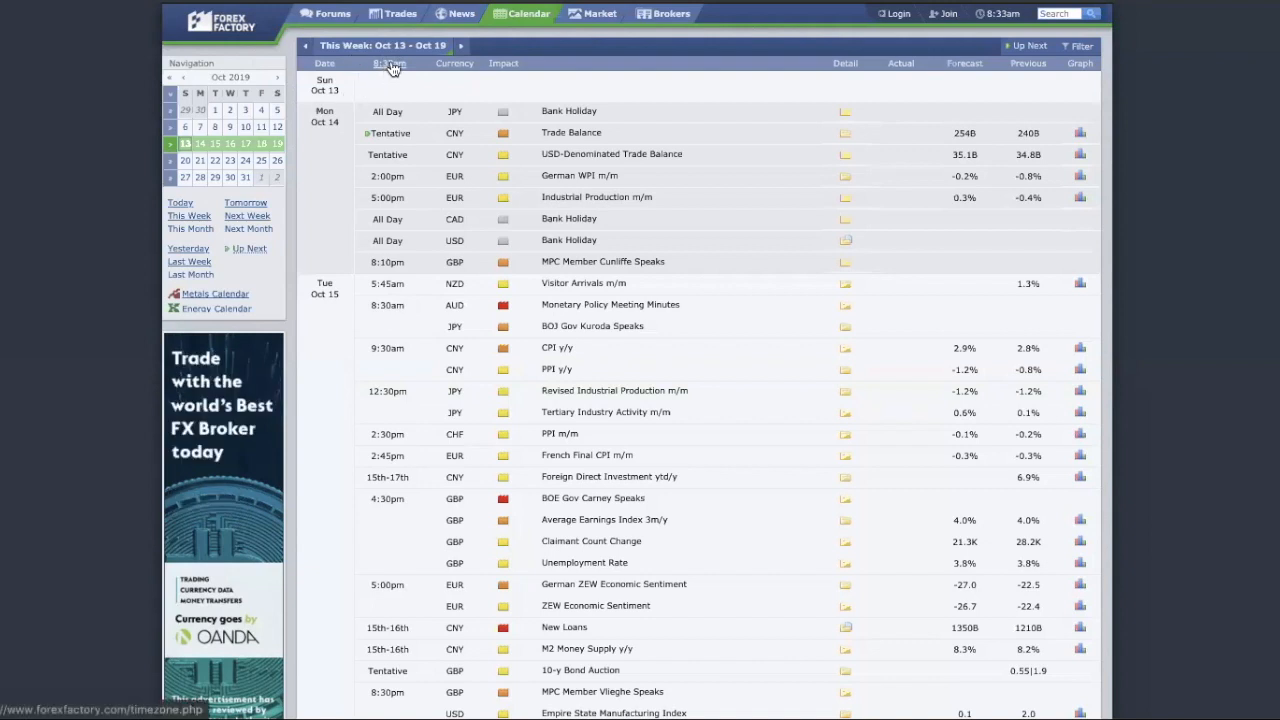
mouse_move(390, 63)
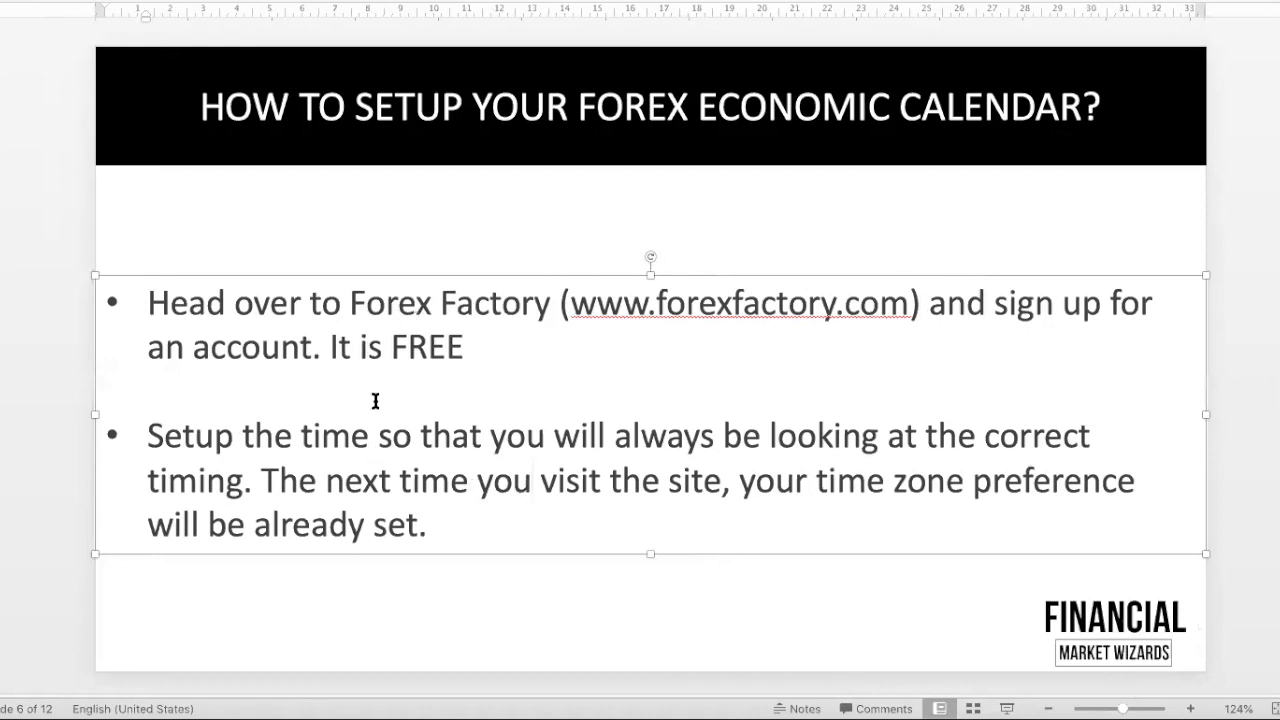
Step: Leave the PowerPoint setup slide for the Forex Factory Oct 13–19 calendar
click(680, 567)
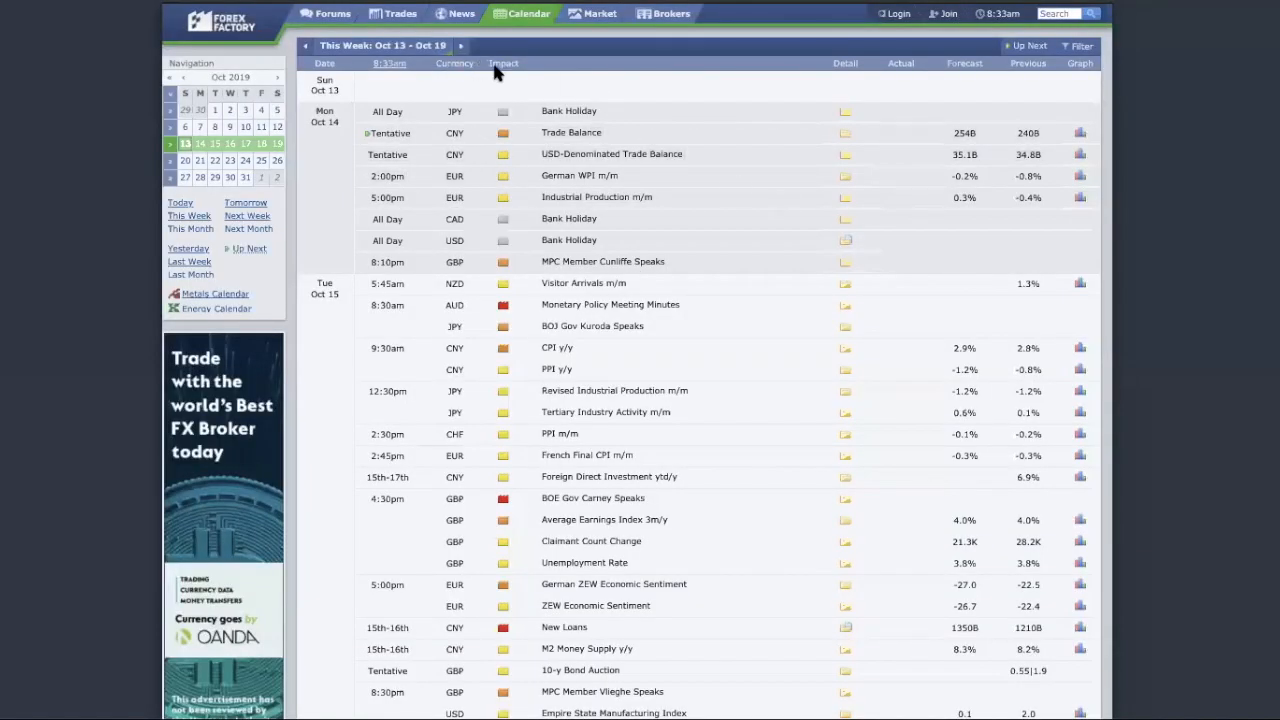
mouse_move(512, 152)
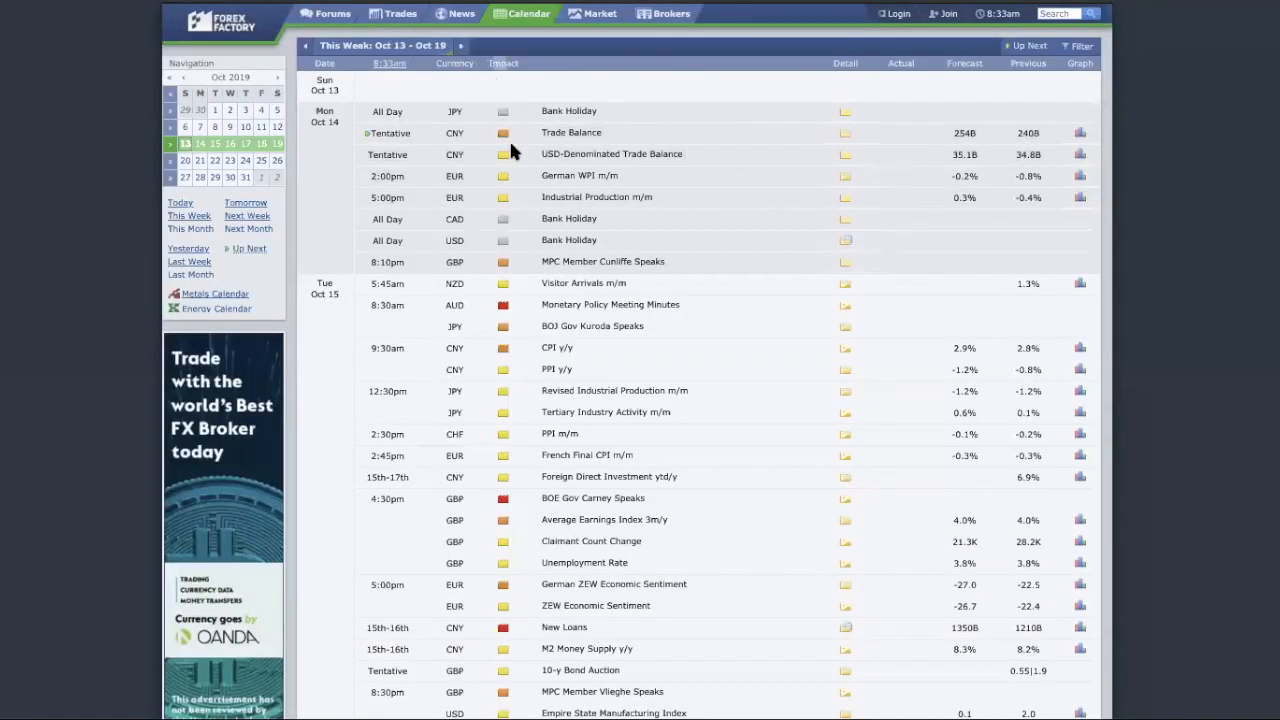
scroll(down, 3)
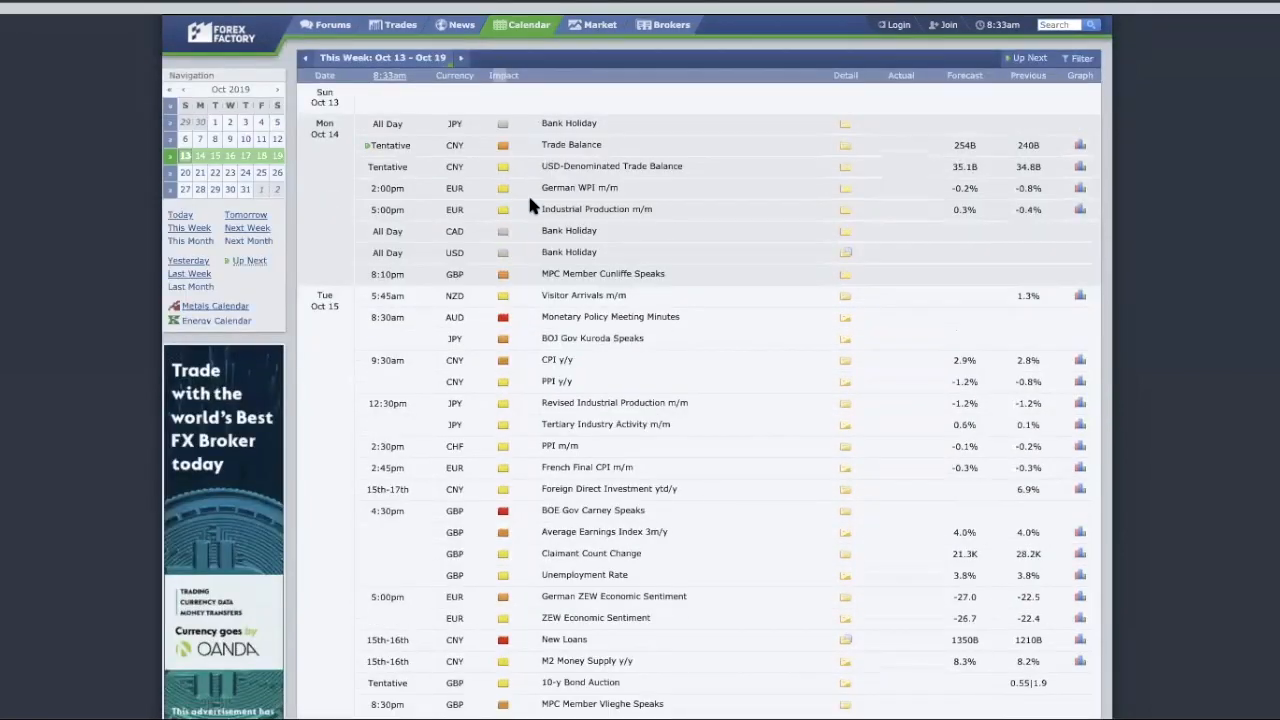
scroll(down, 3)
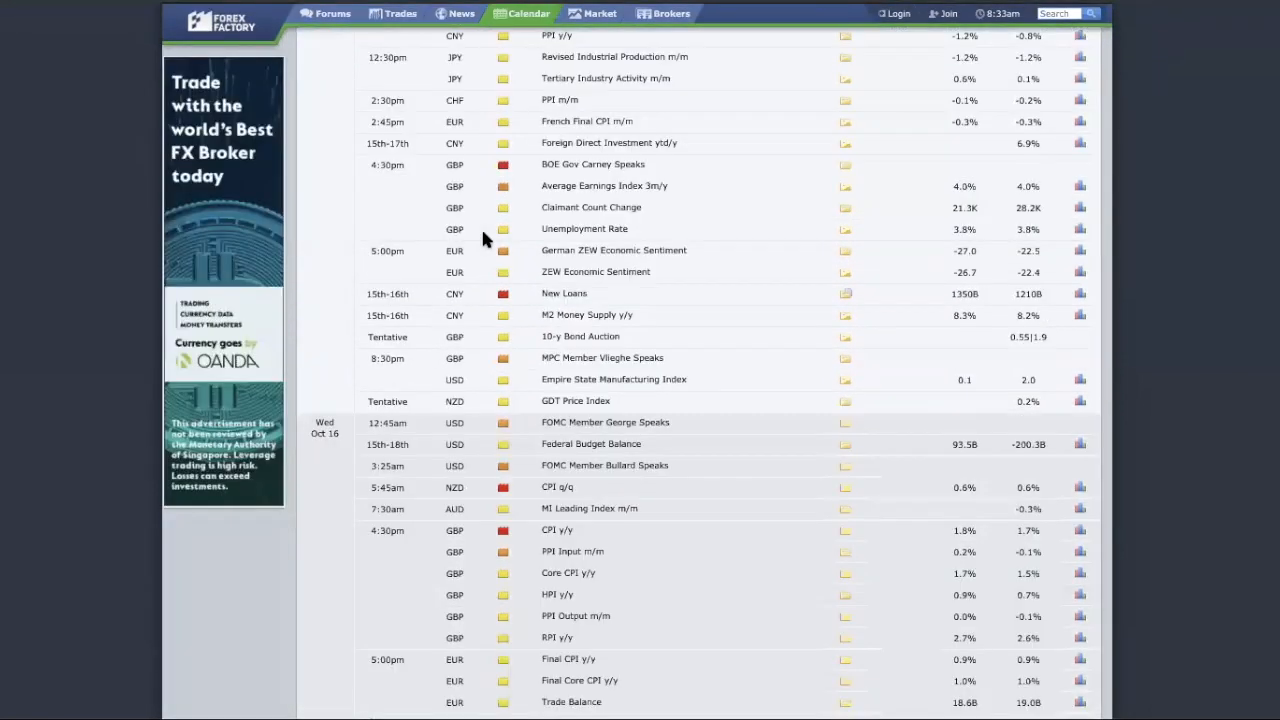
scroll(down, 3)
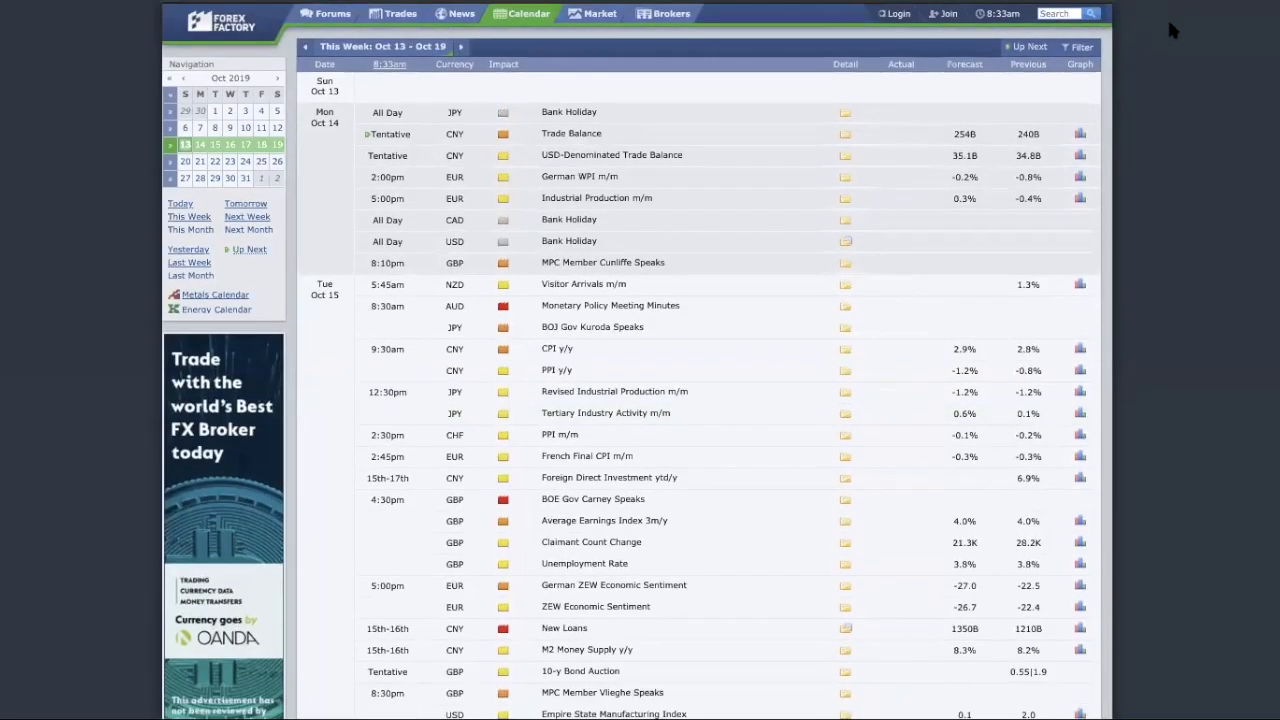
mouse_move(755, 174)
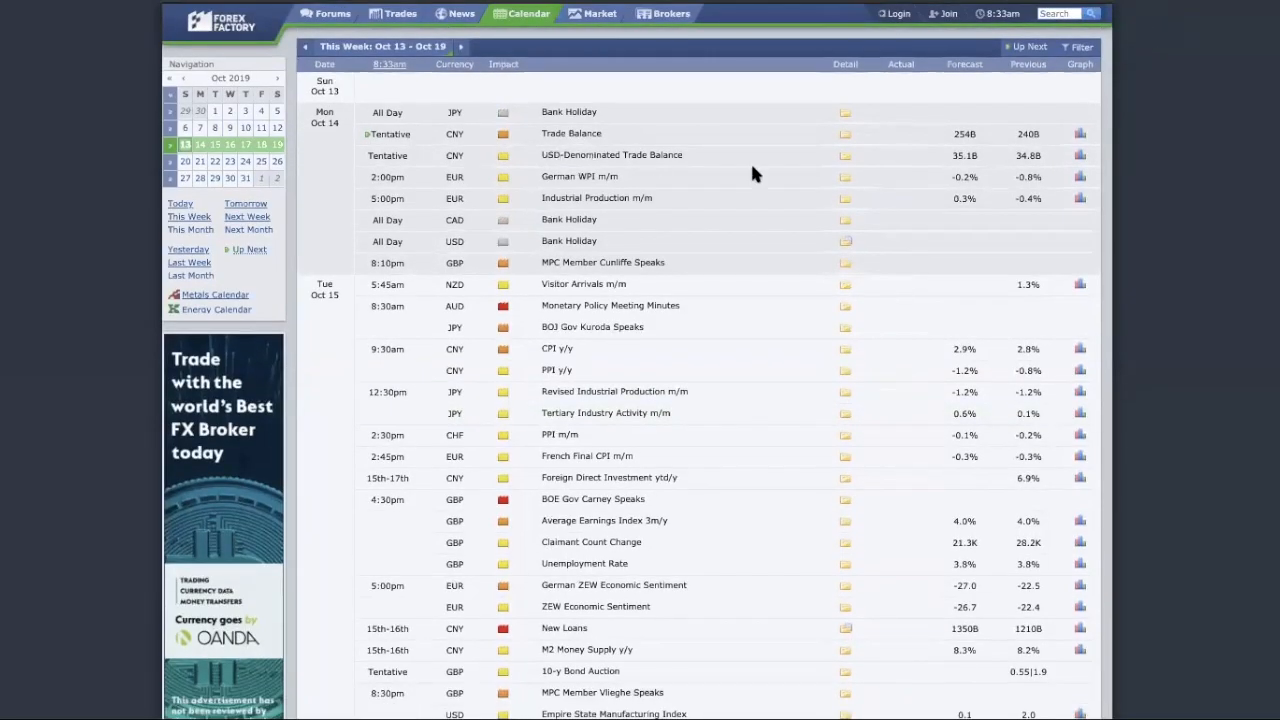
Step: Apply a calendar filter keeping only red high-impact events
click(1079, 46)
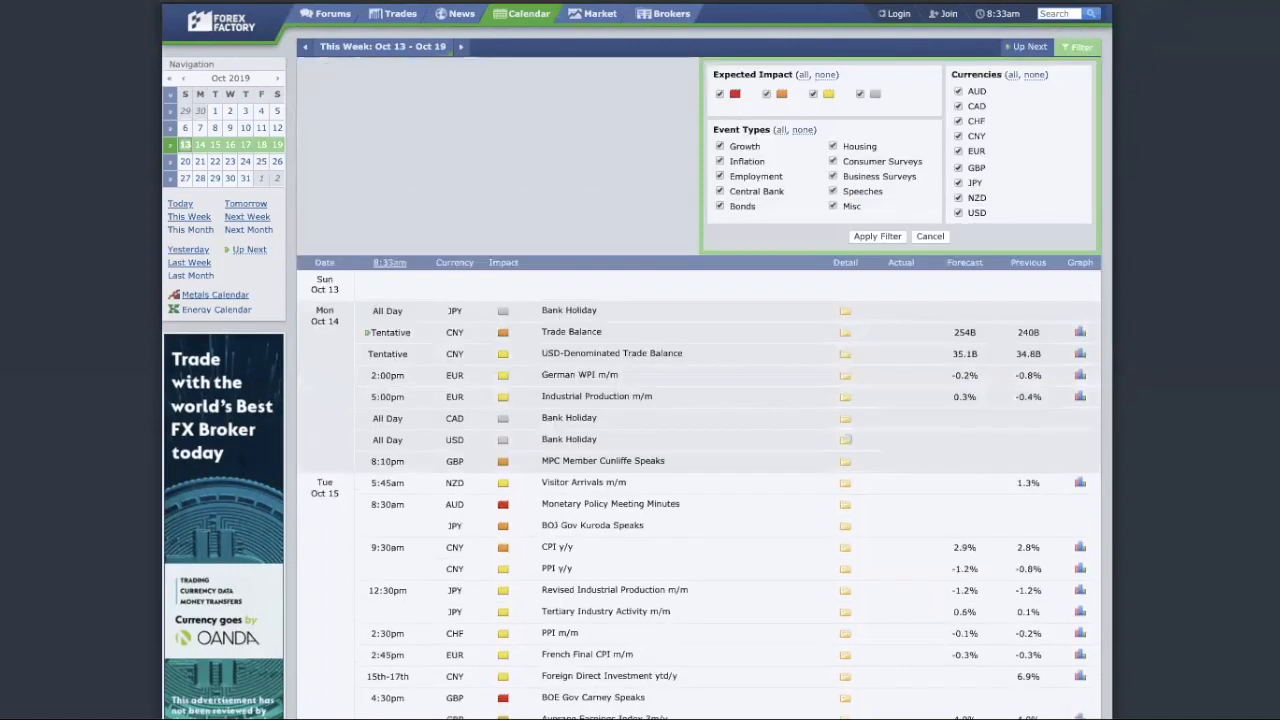
mouse_move(805, 103)
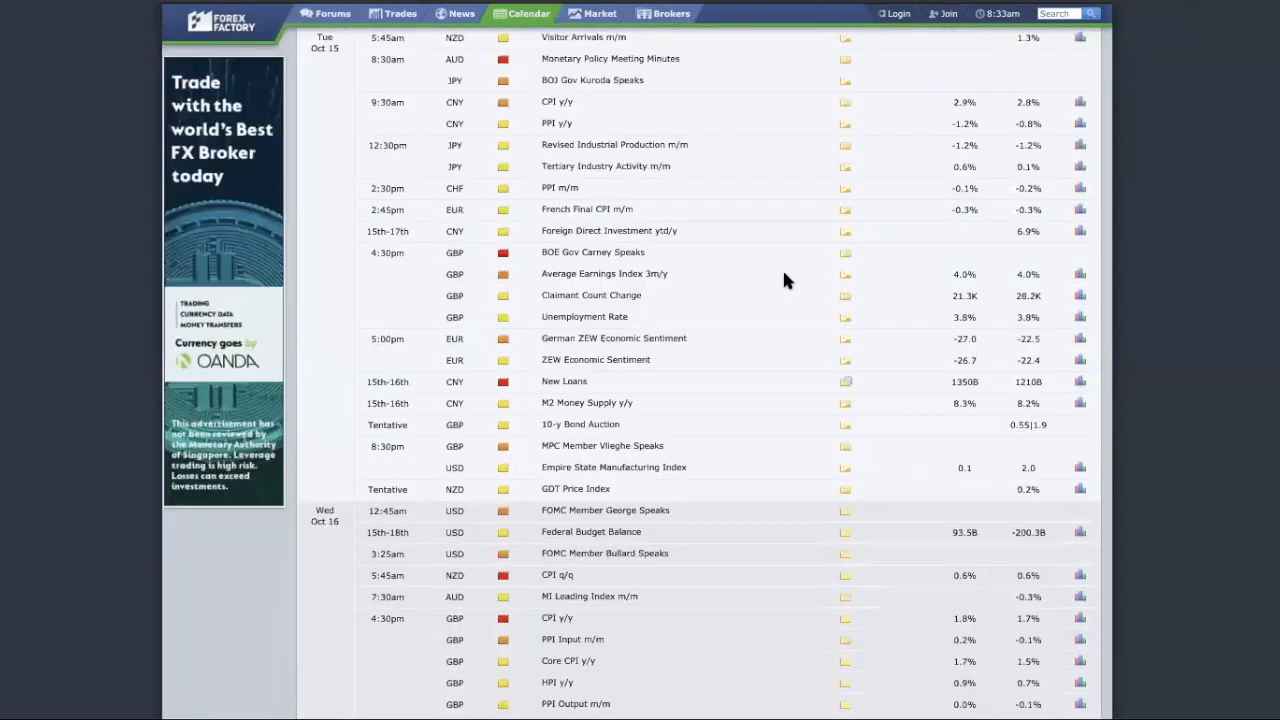
scroll(down, 3)
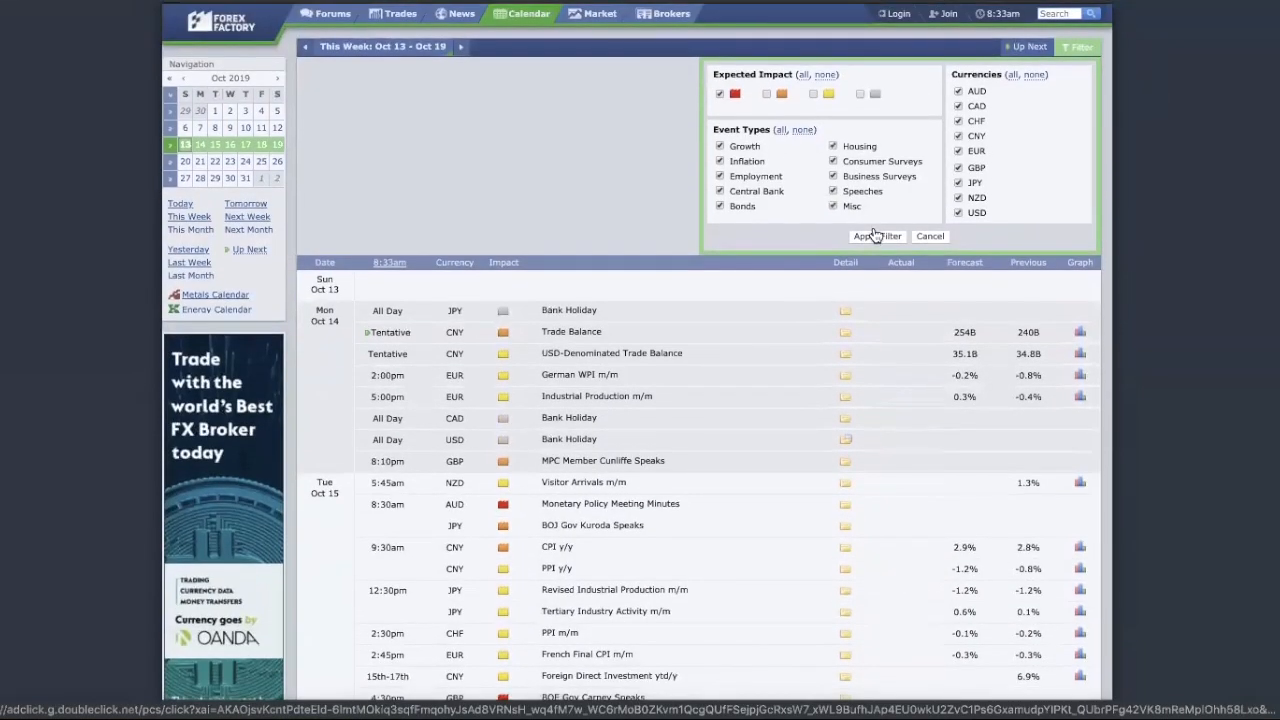
click(876, 236)
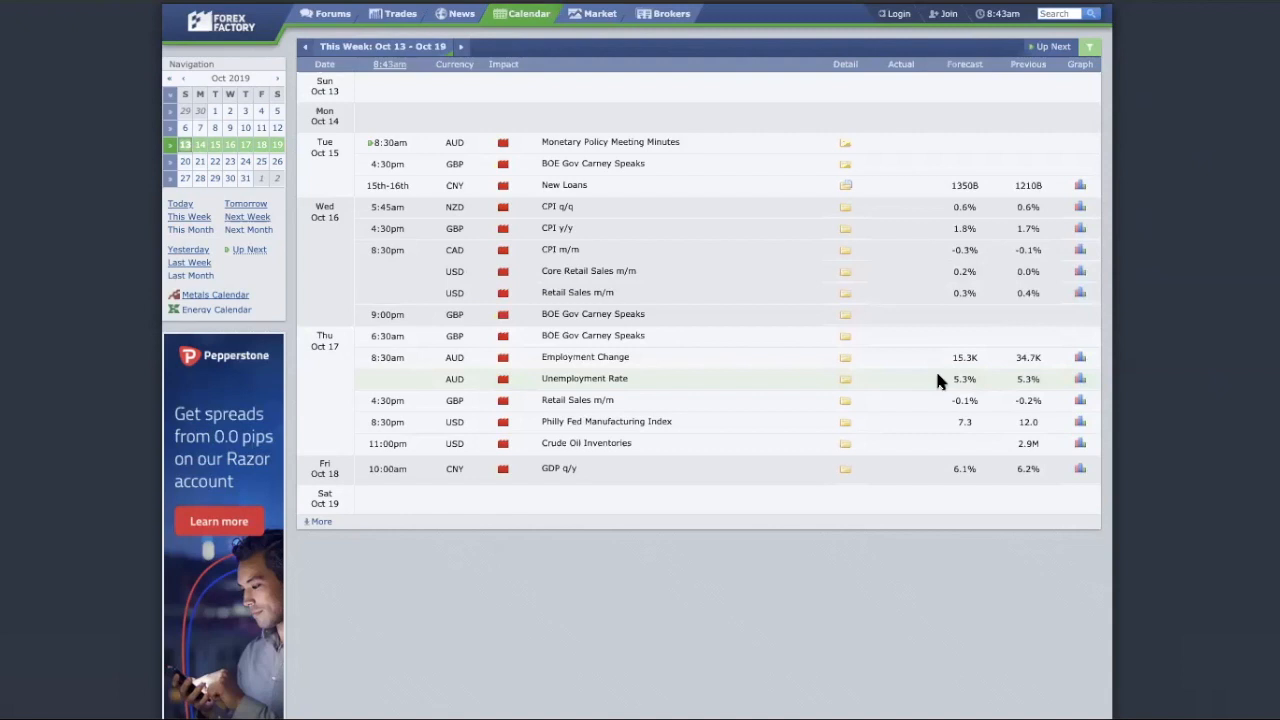
mouse_move(640, 375)
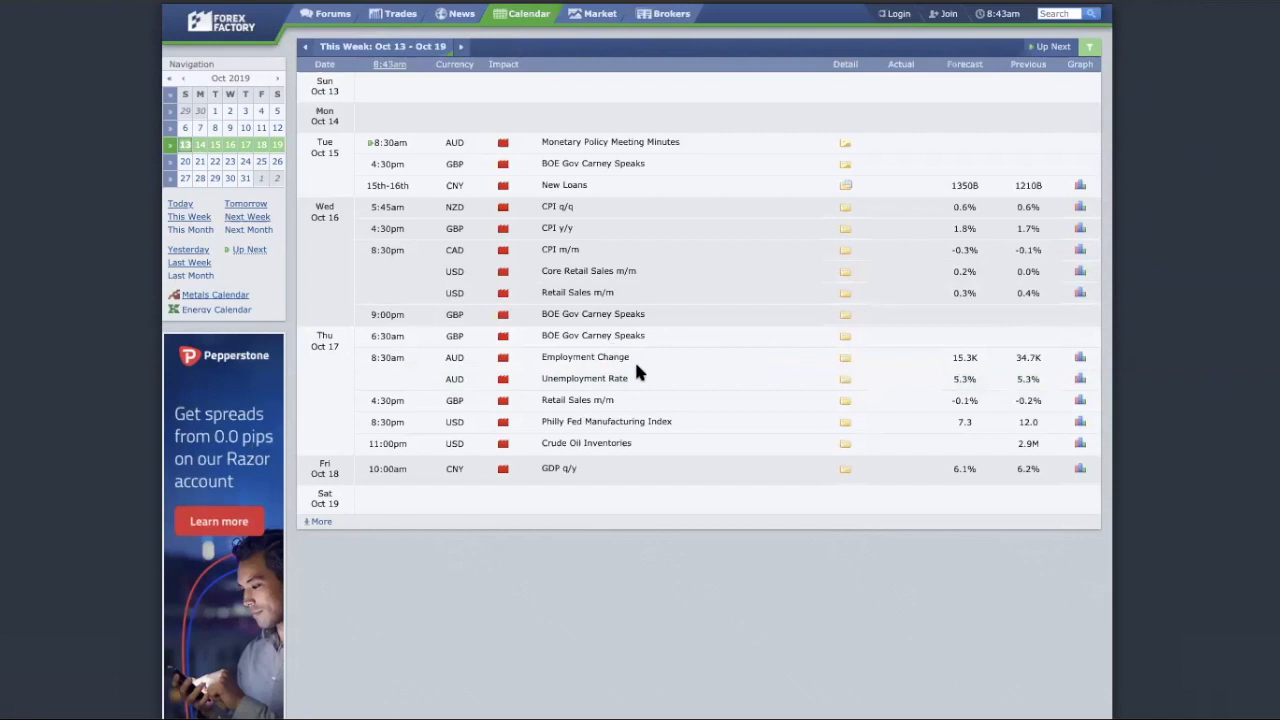
mouse_move(590, 375)
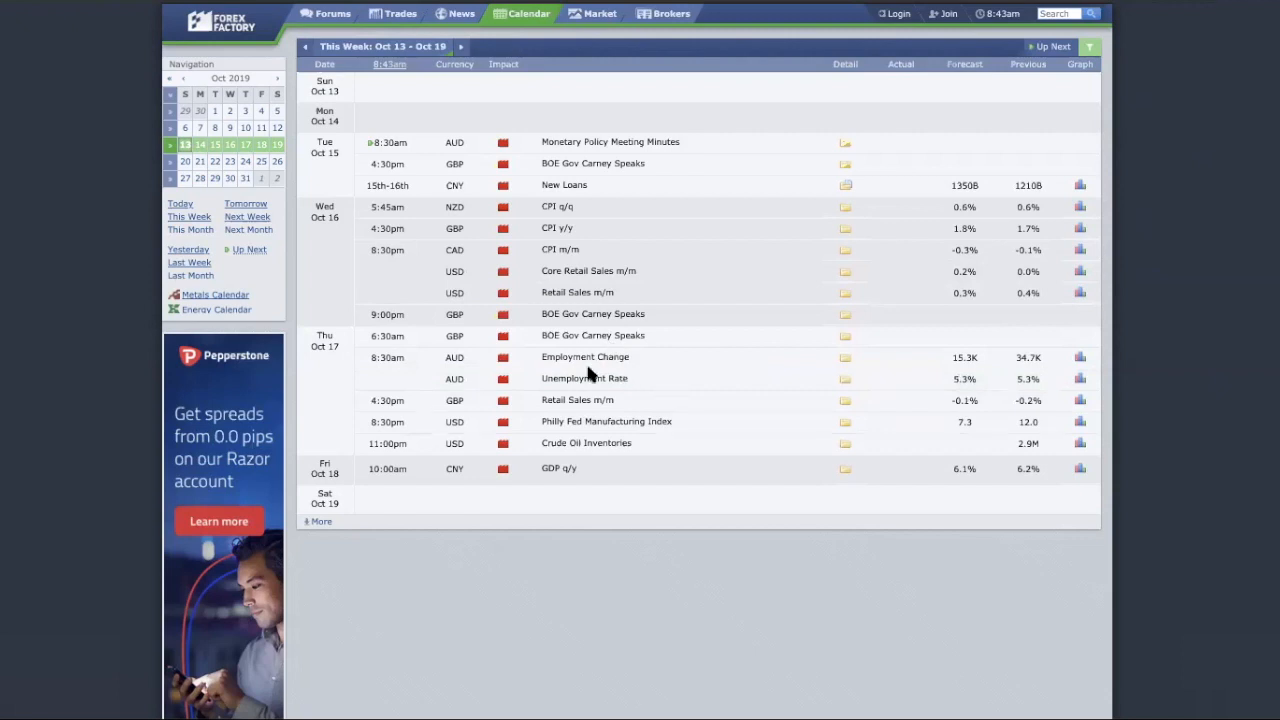
mouse_move(592, 355)
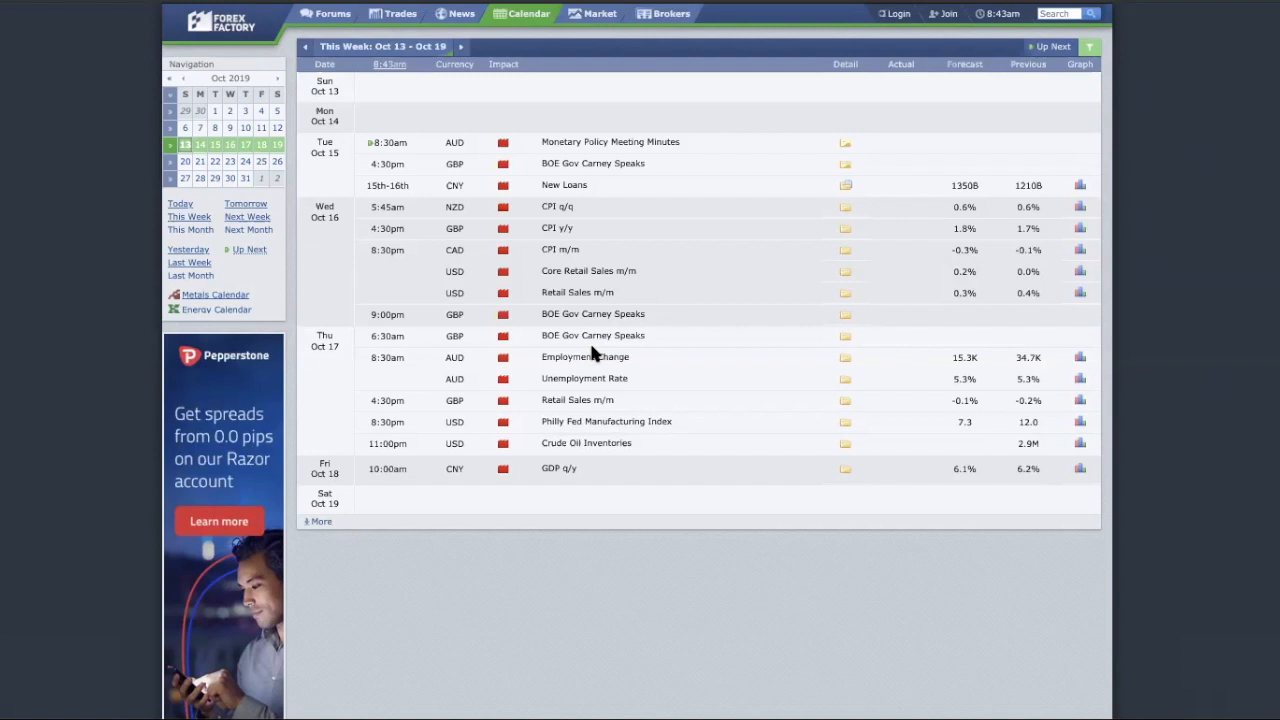
mouse_move(535, 390)
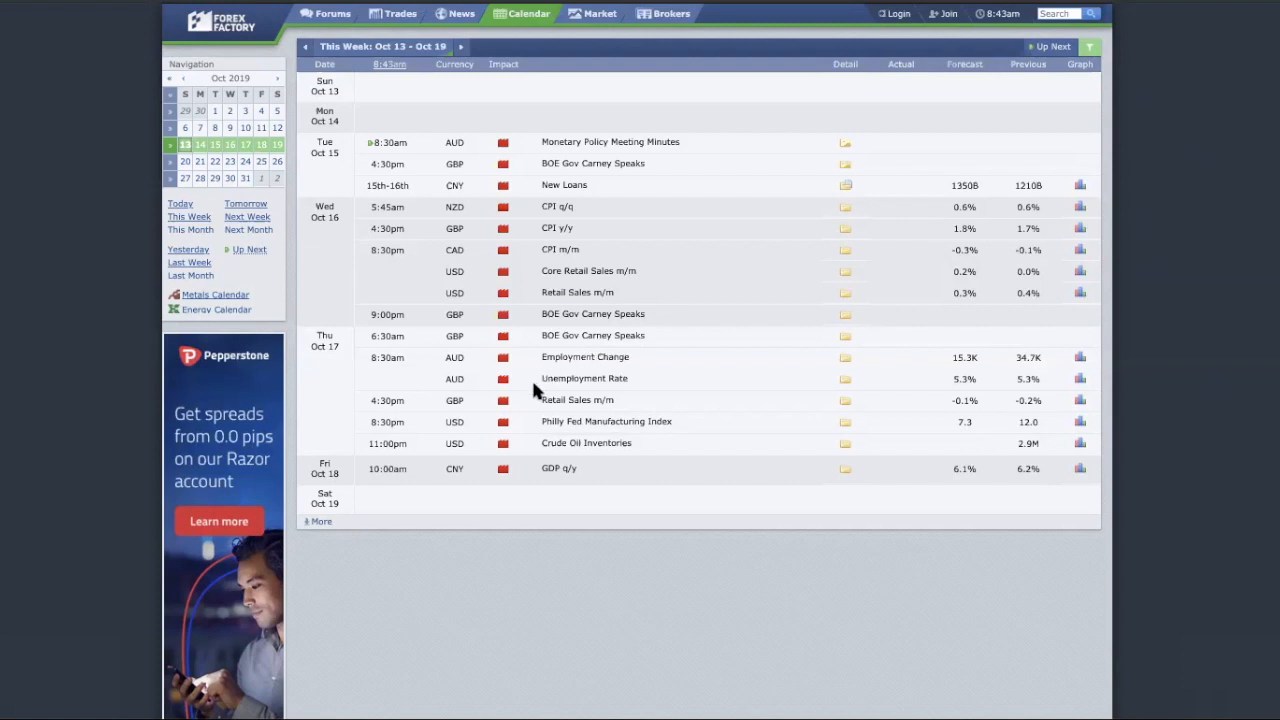
mouse_move(65, 163)
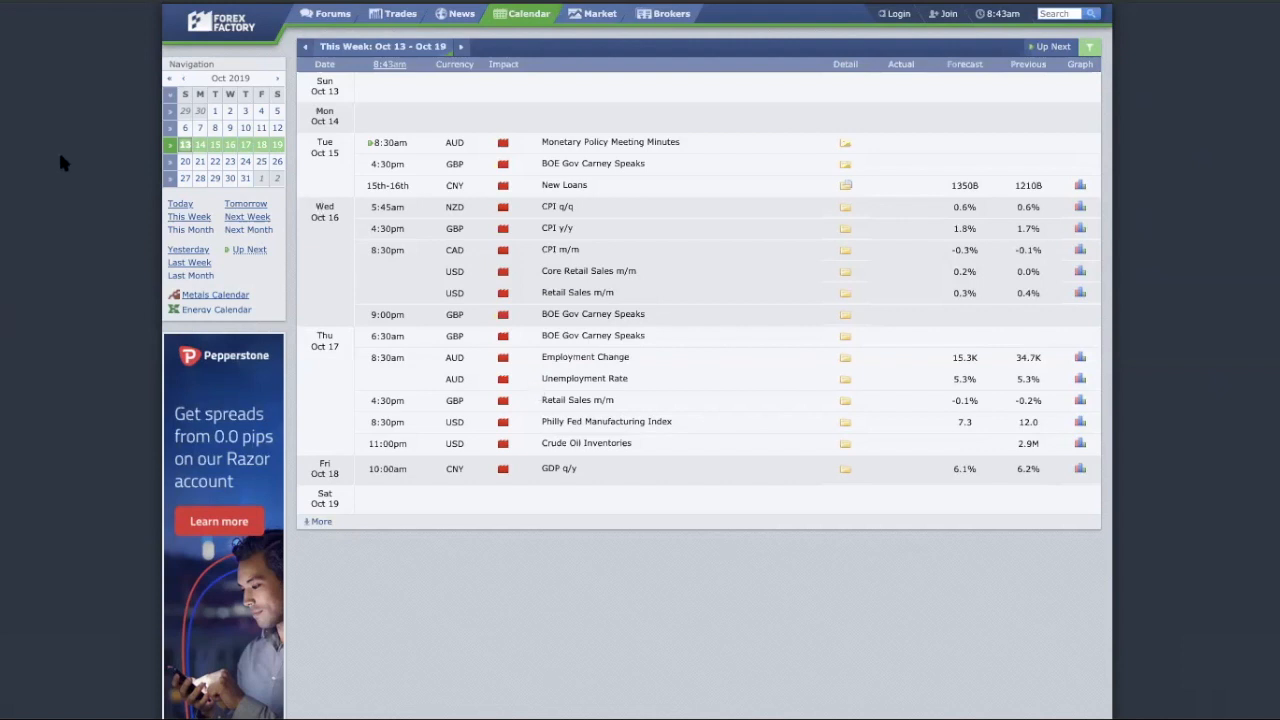